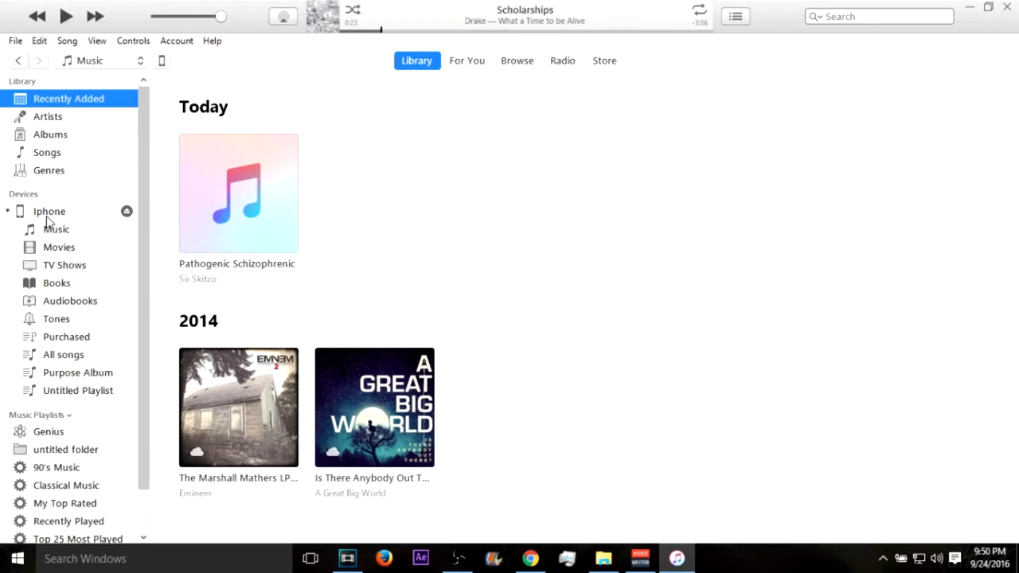
# Step: Show the iPhone's Music list of songs under Devices
pyautogui.click(56, 230)
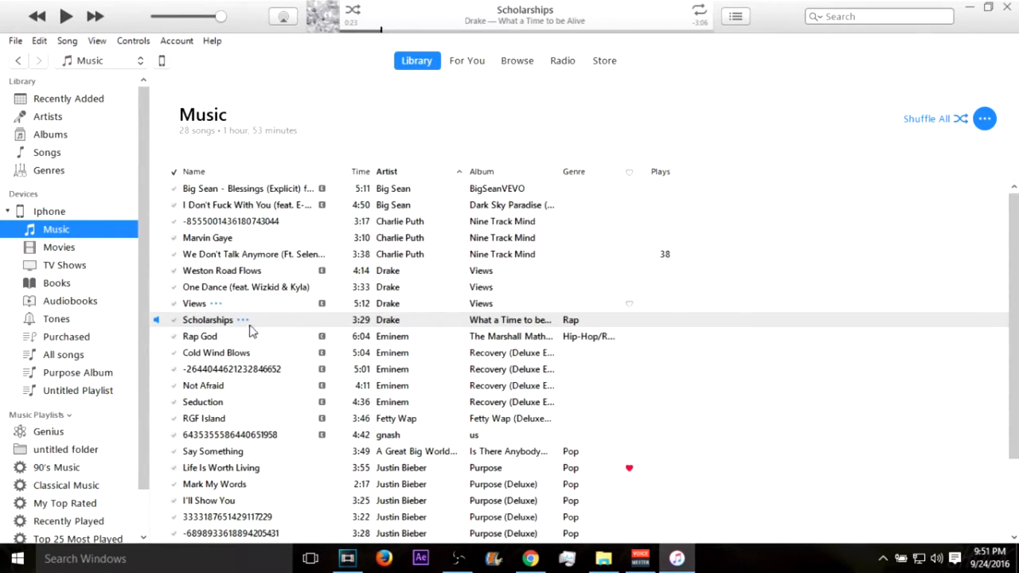
pyautogui.moveTo(205, 42)
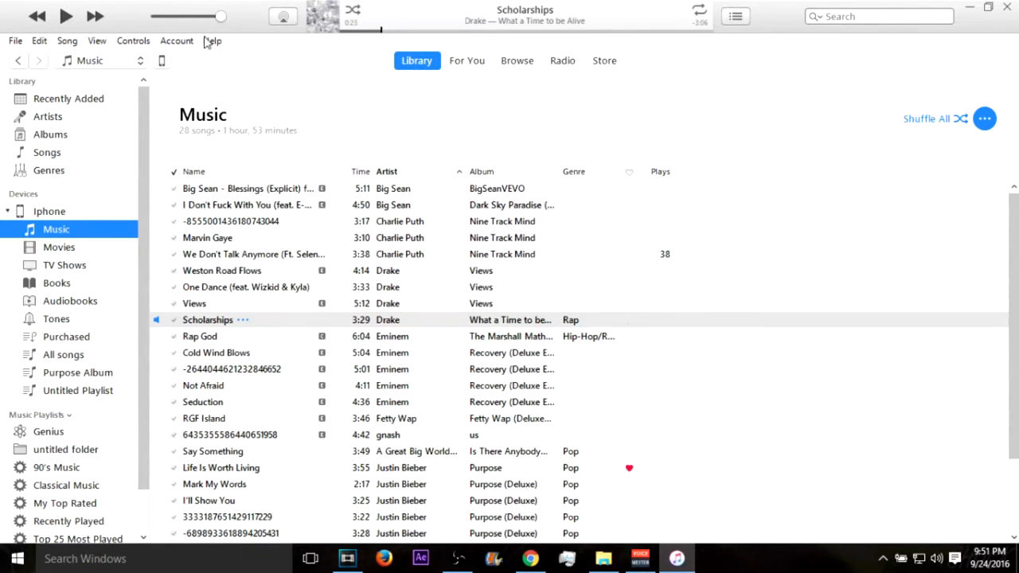
pyautogui.moveTo(22, 81)
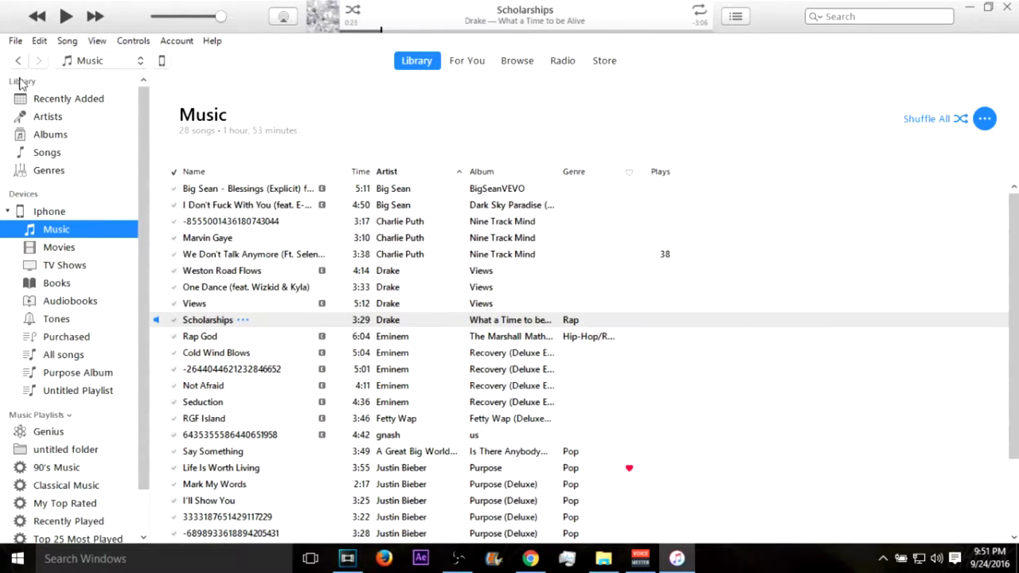
# Step: Import the Azad Right - Son Of Sam remix MP3 from the Music folder via File > Library
pyautogui.click(14, 42)
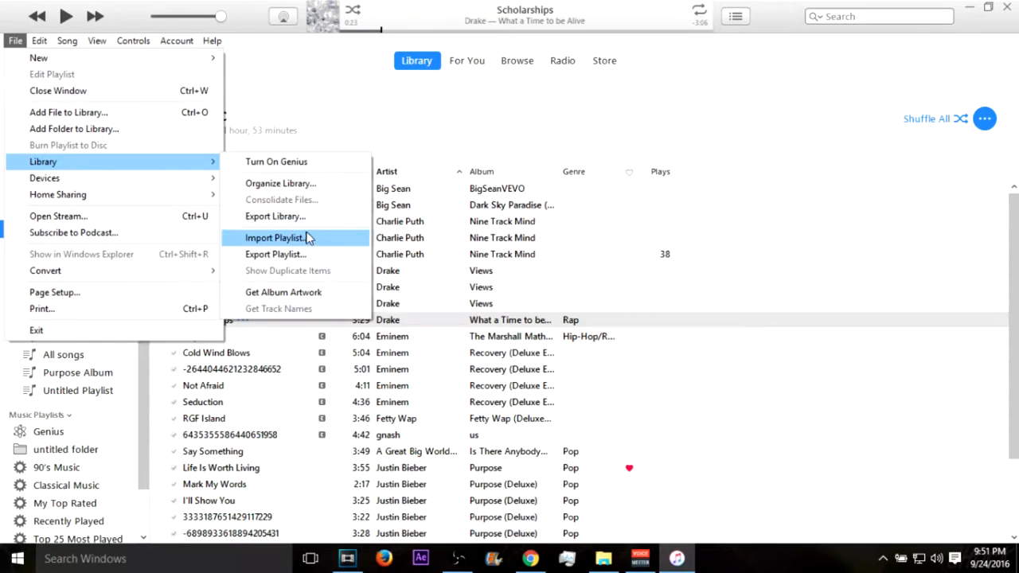
pyautogui.click(274, 237)
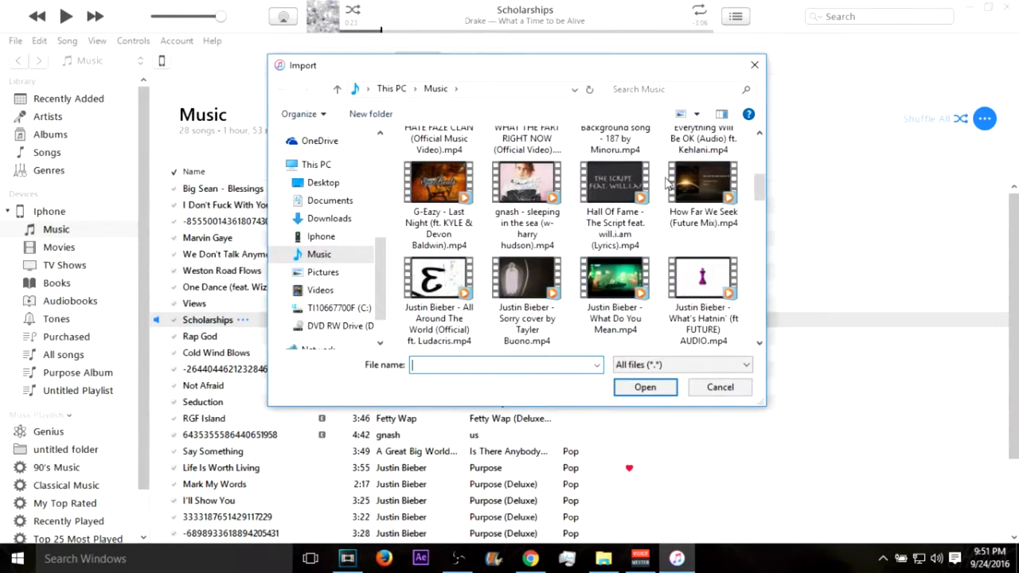
pyautogui.scroll(-3)
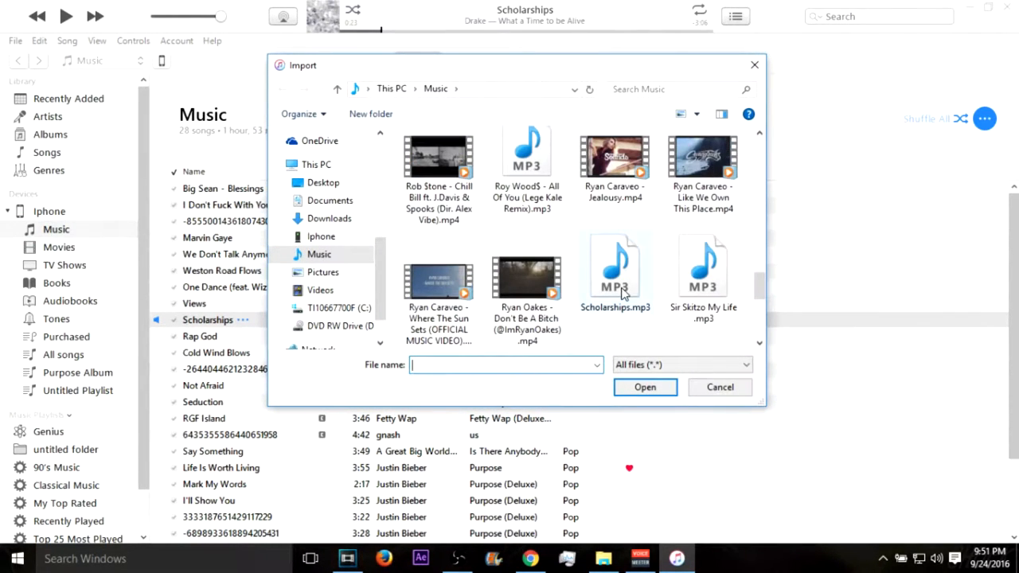
pyautogui.scroll(3)
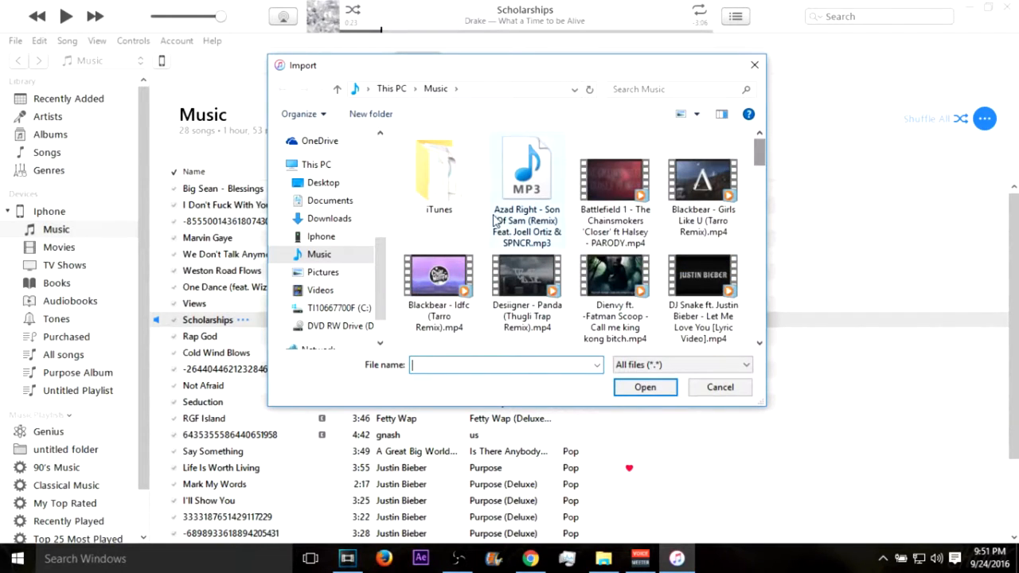
pyautogui.click(525, 167)
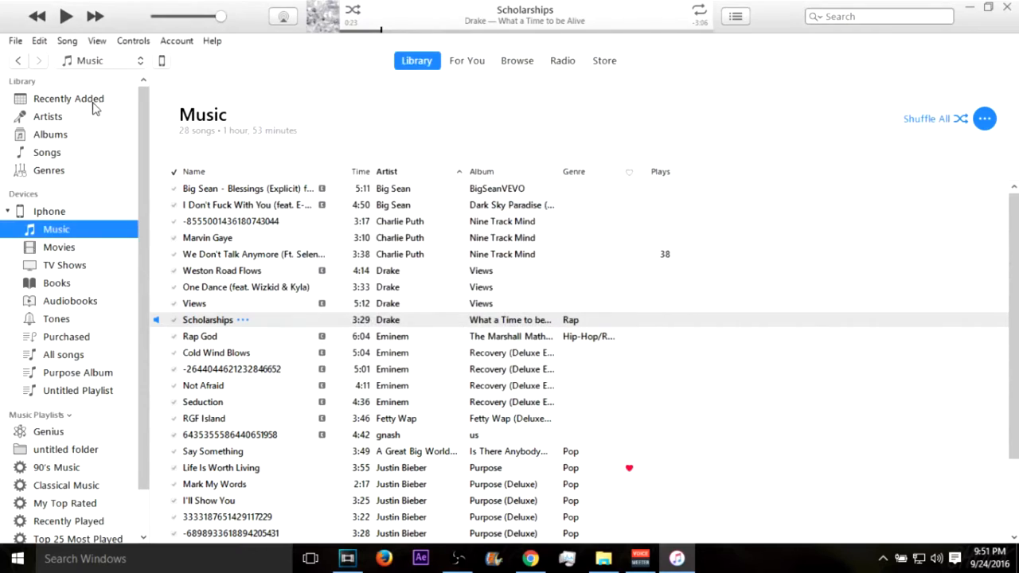
# Step: Copy the Azad Right remix from Recently Added and confirm it appears in the iPhone's music
pyautogui.click(68, 99)
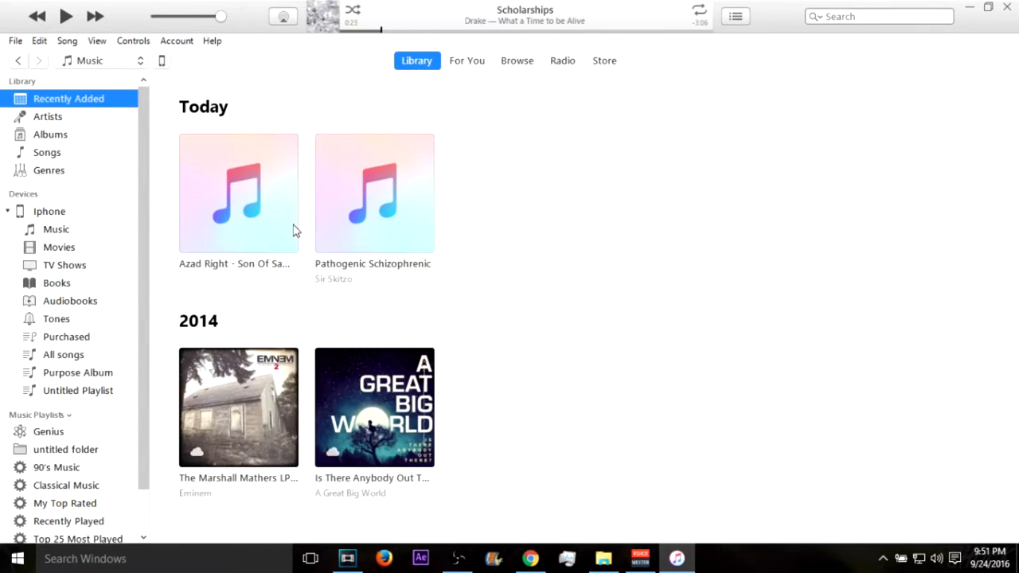
pyautogui.rightClick(239, 193)
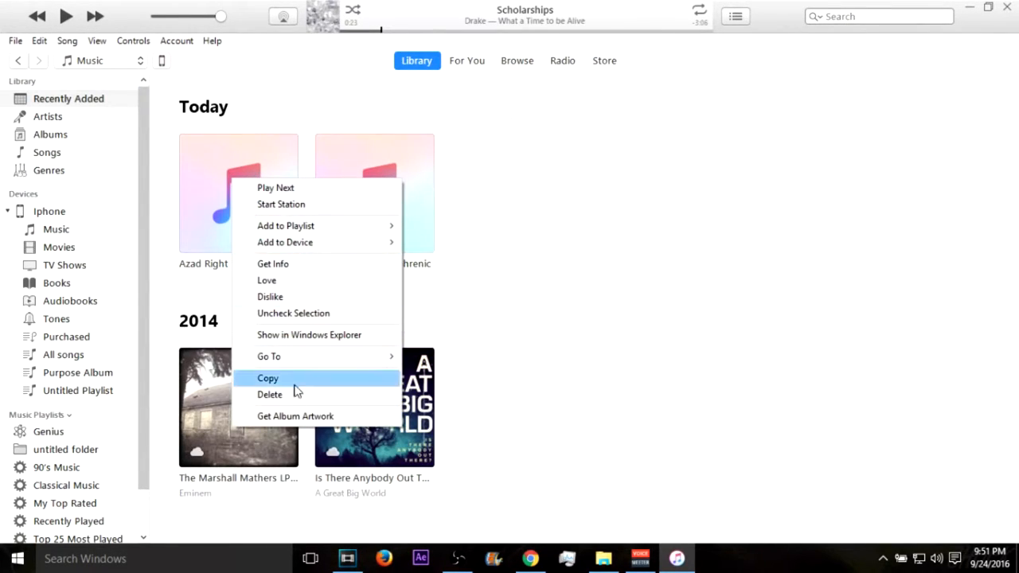
pyautogui.moveTo(366, 226)
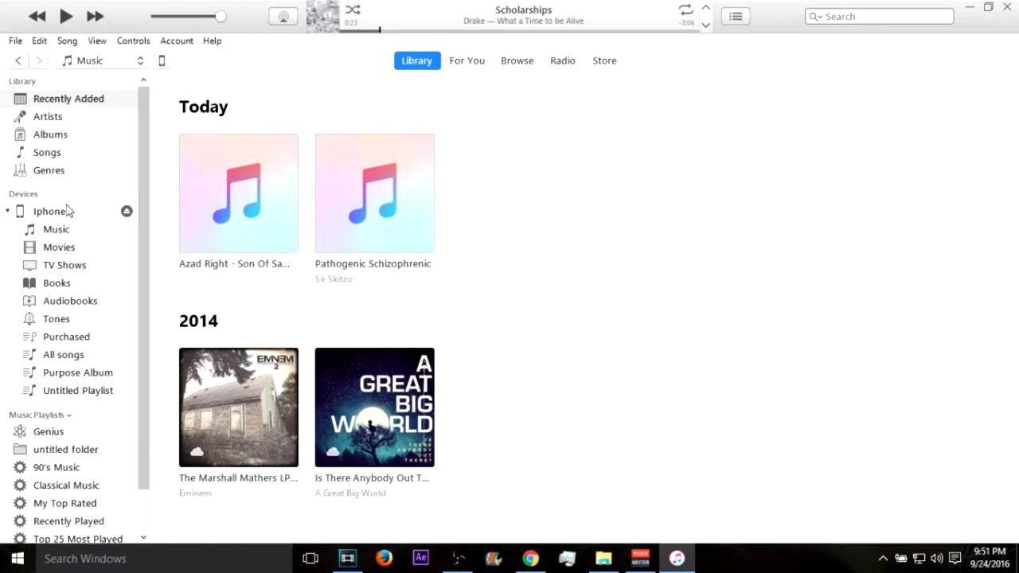
pyautogui.click(57, 229)
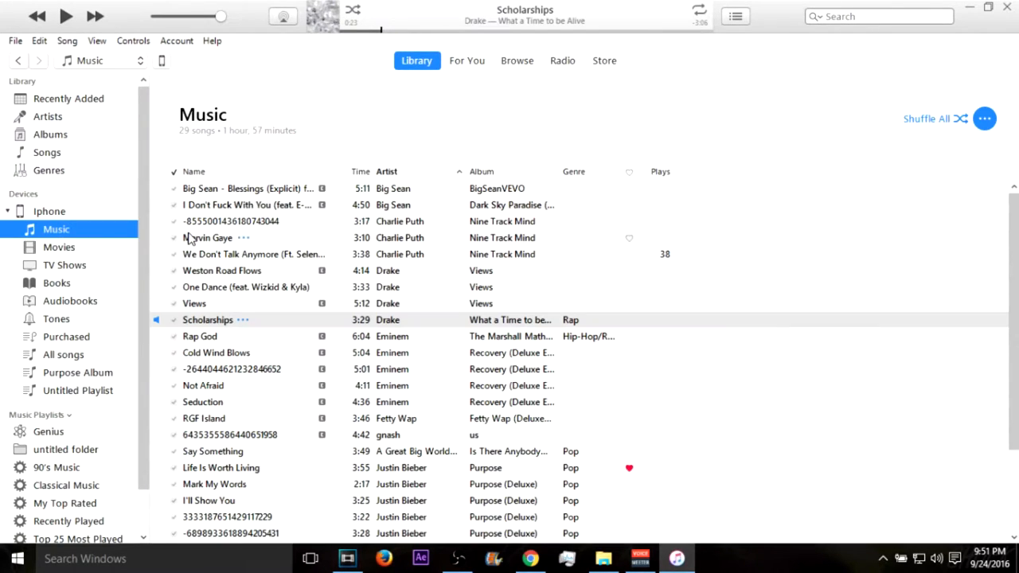
pyautogui.scroll(-3)
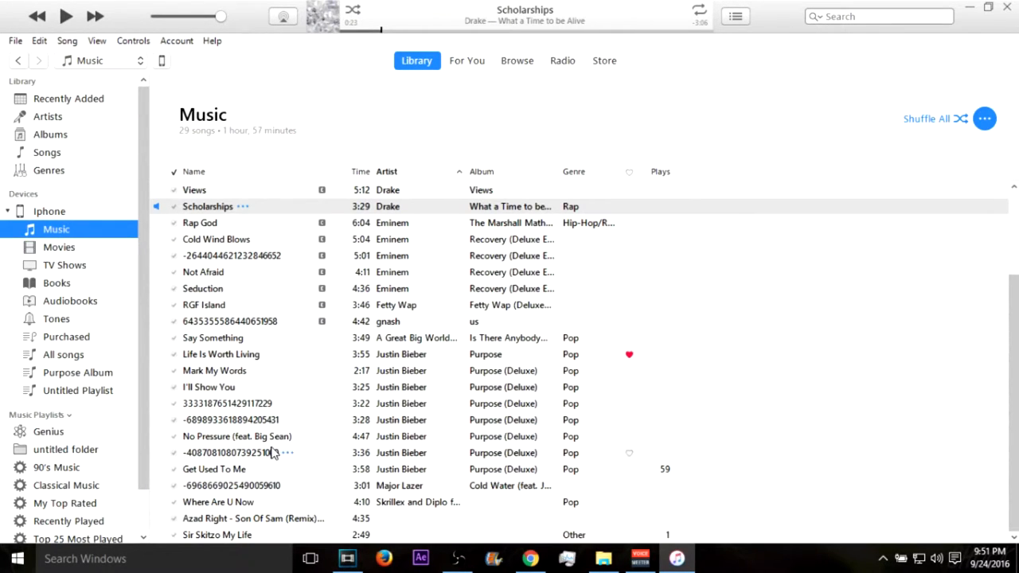
pyautogui.click(253, 519)
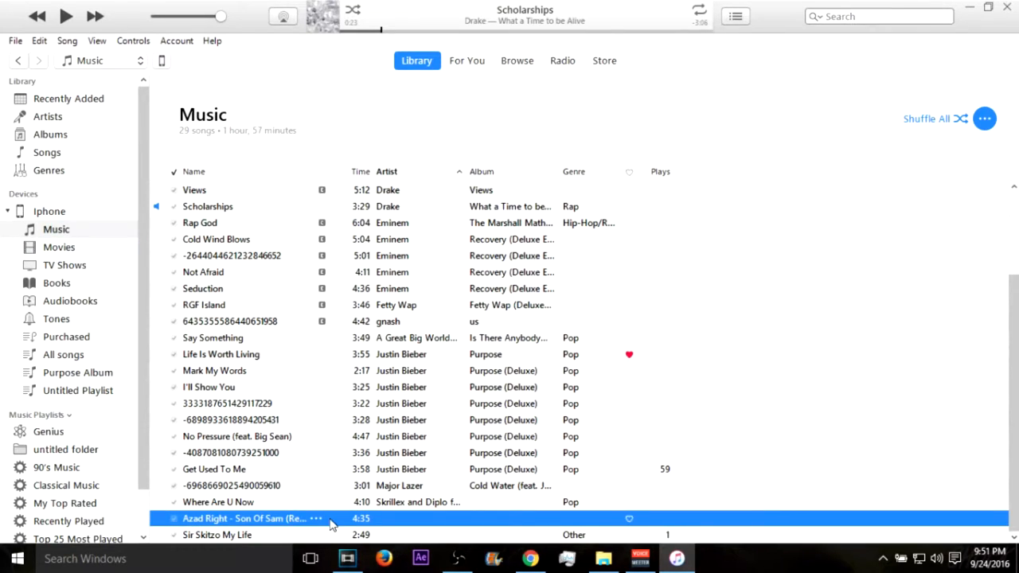
# Step: Return to Recently Added and bring up the Azad Right track's actions again
pyautogui.click(69, 99)
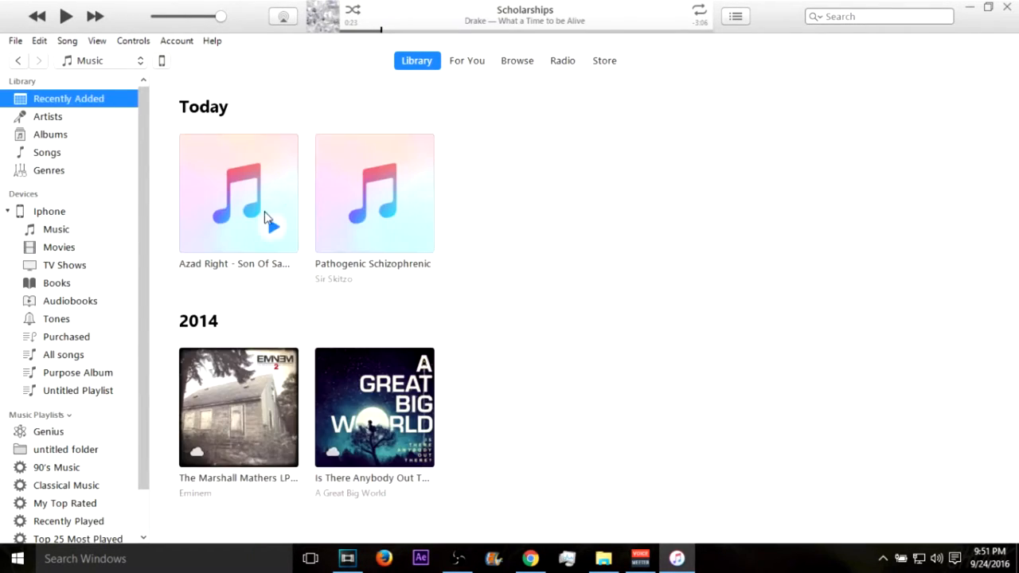
pyautogui.rightClick(238, 192)
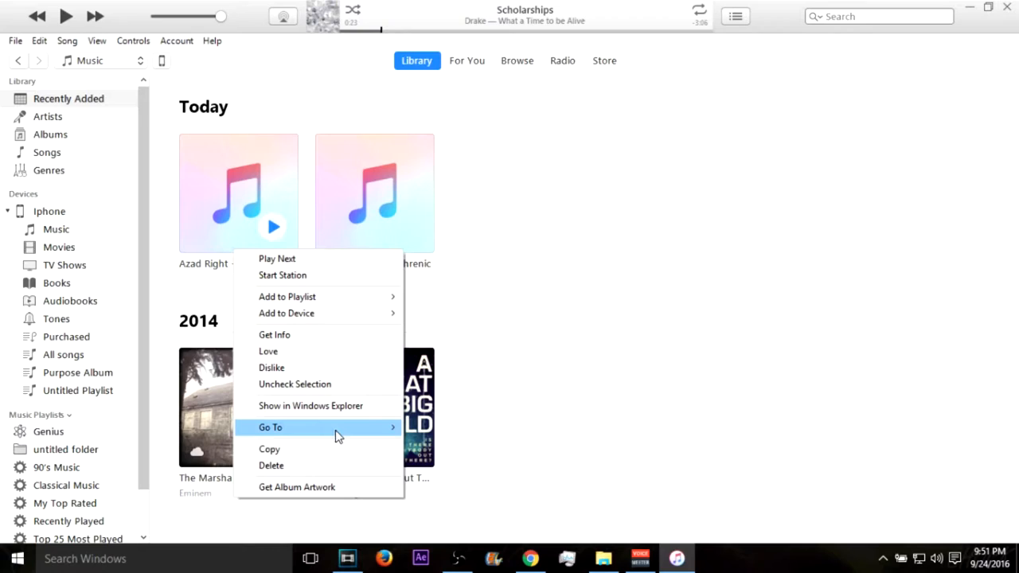
pyautogui.moveTo(317, 366)
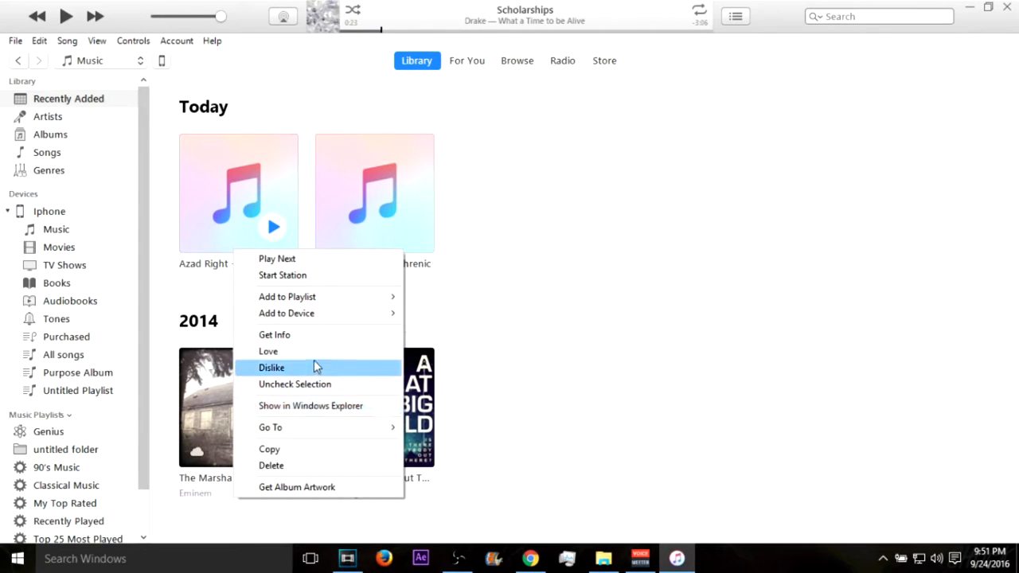
# Step: In Get Info, edit the artist to Azad Right Ft. Joell Ortiz & SPNCR, taking SPNCR from the title
pyautogui.click(274, 335)
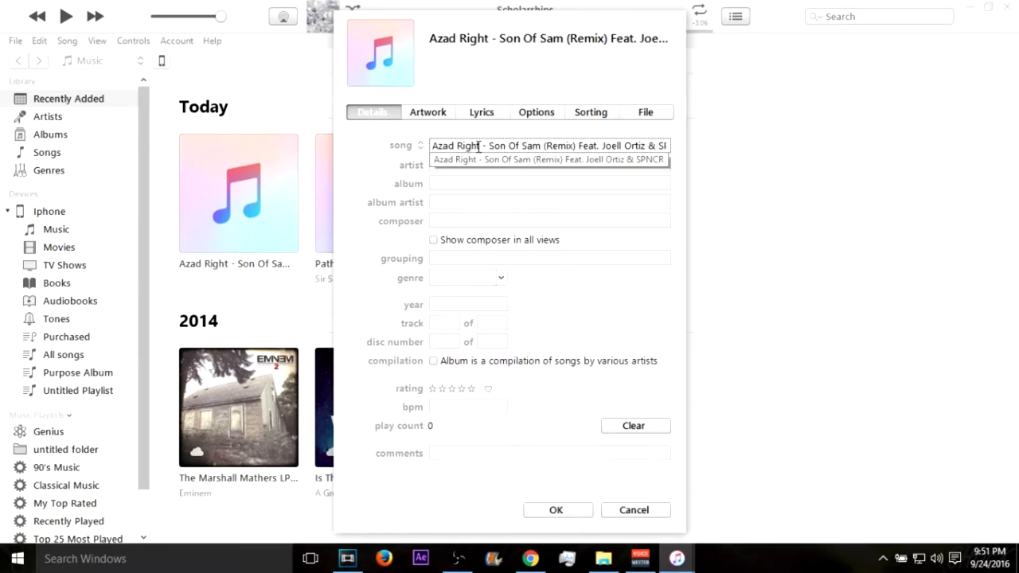
pyautogui.doubleClick(513, 145)
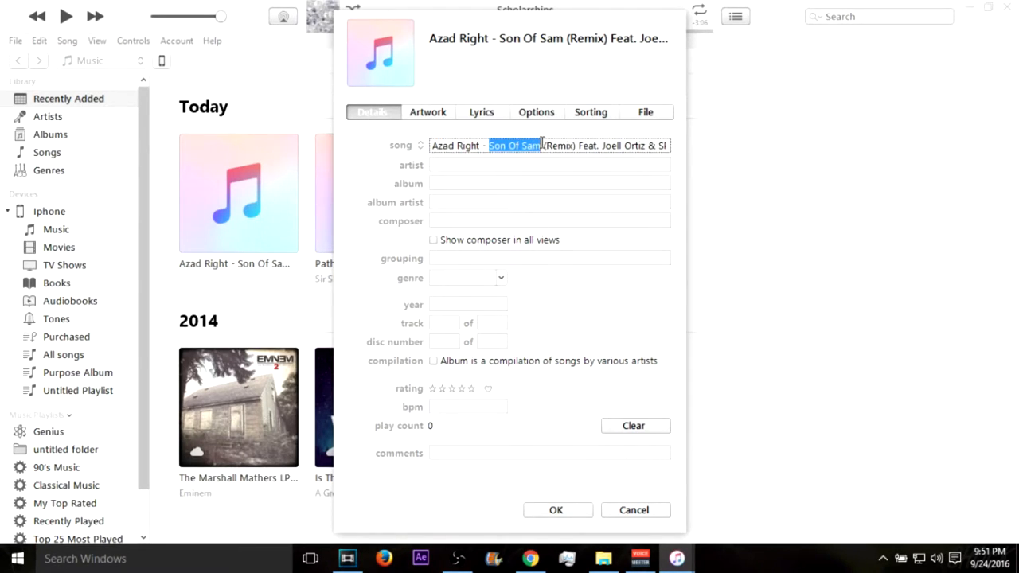
pyautogui.click(549, 145)
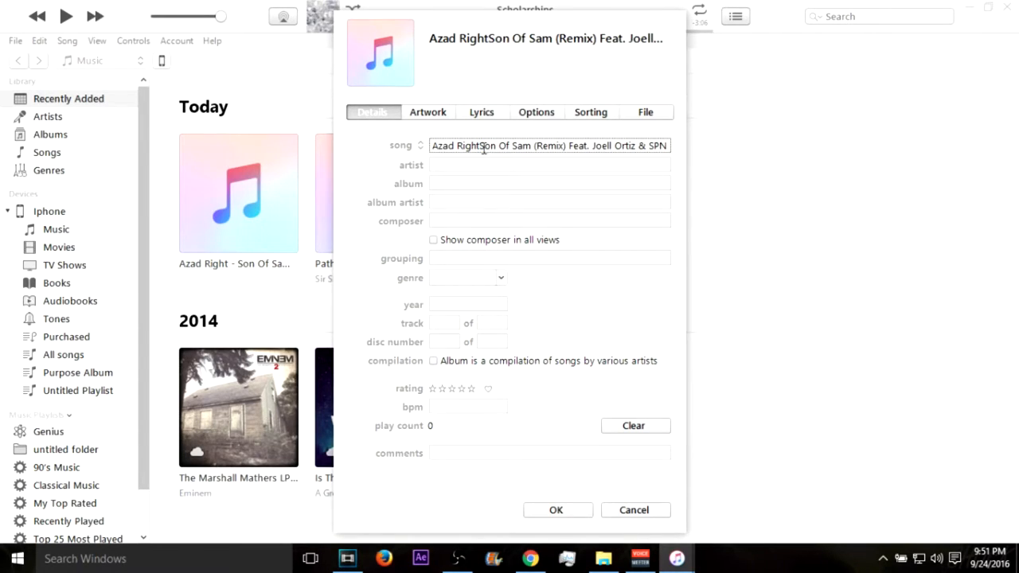
pyautogui.doubleClick(455, 145)
pyautogui.write('Azad Right')
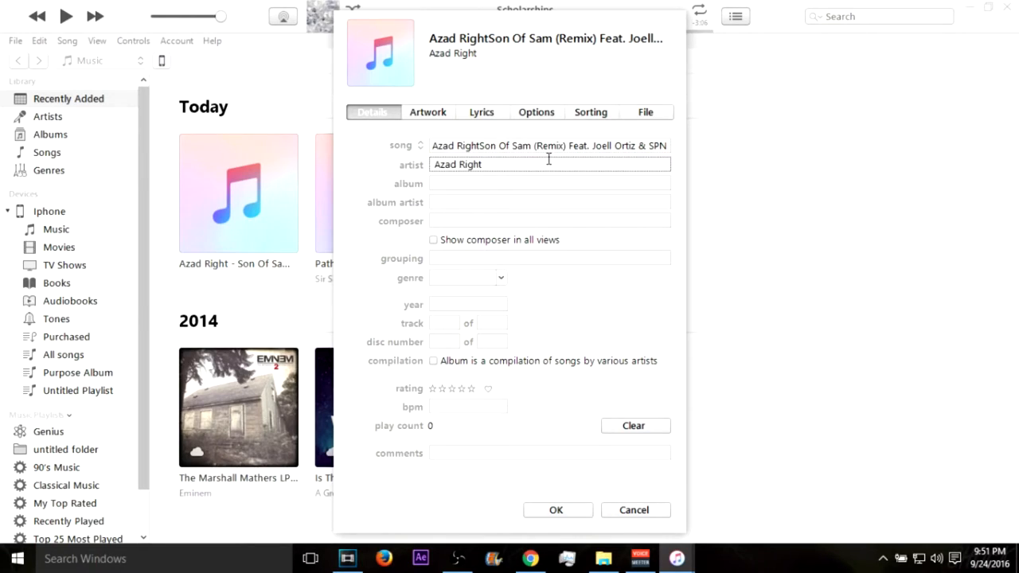
pyautogui.write('Fwe')
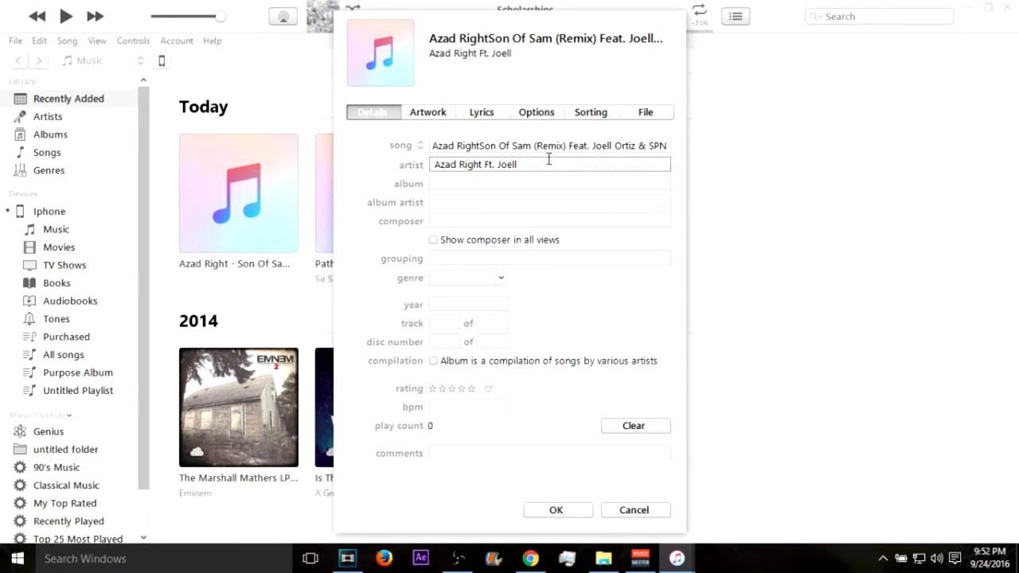
pyautogui.write('Ortiz')
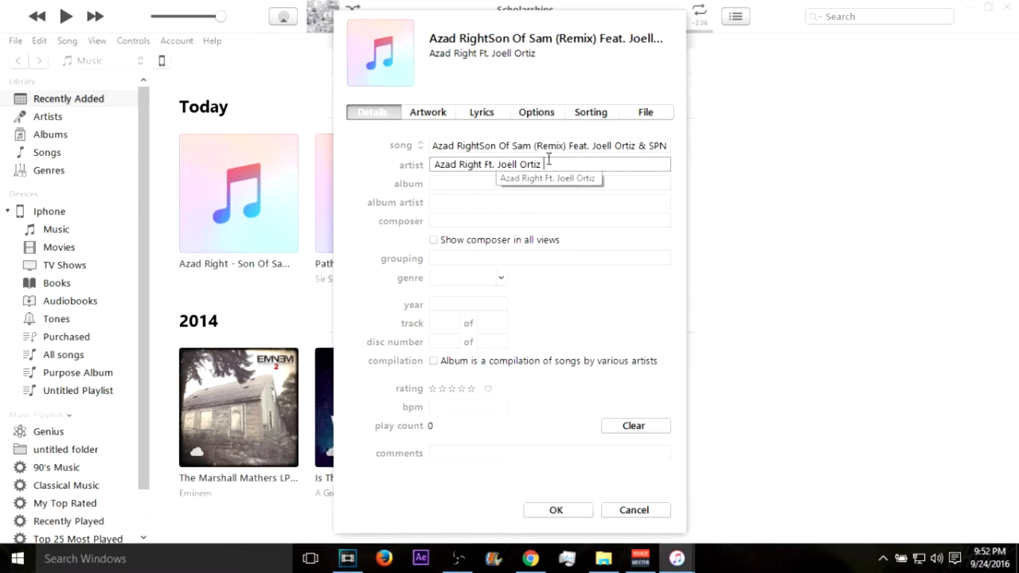
pyautogui.write('&')
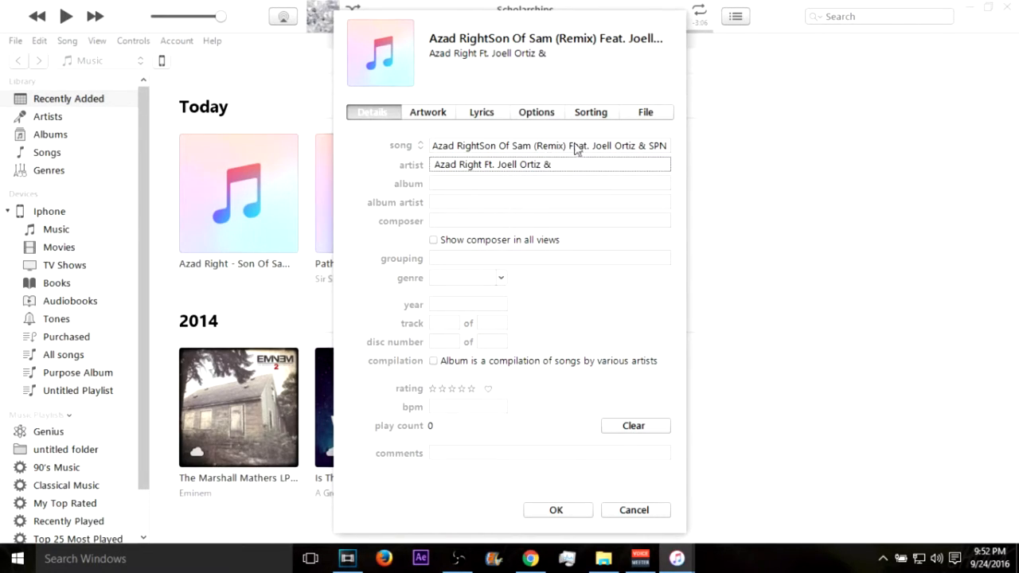
pyautogui.doubleClick(650, 147)
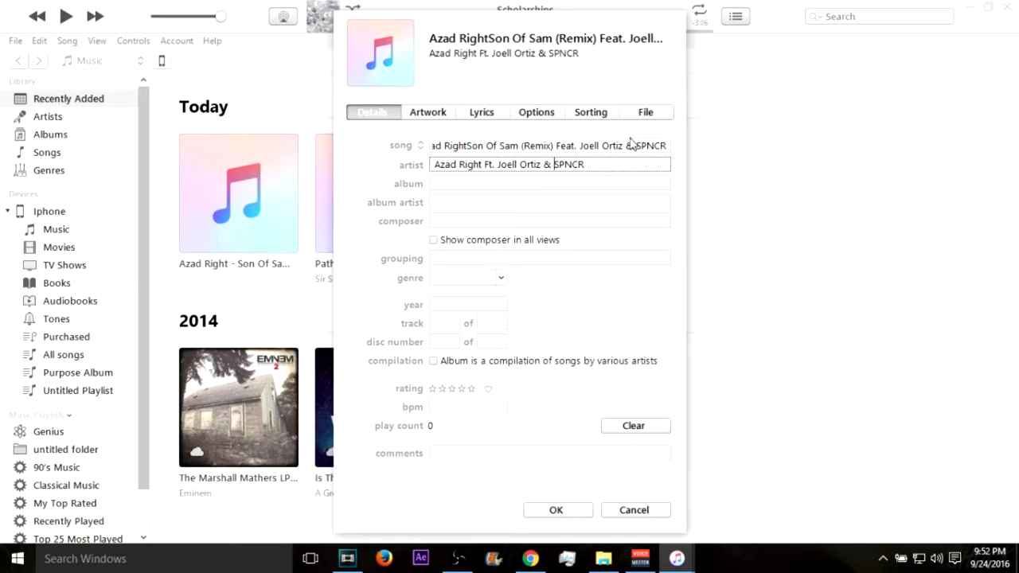
pyautogui.click(549, 146)
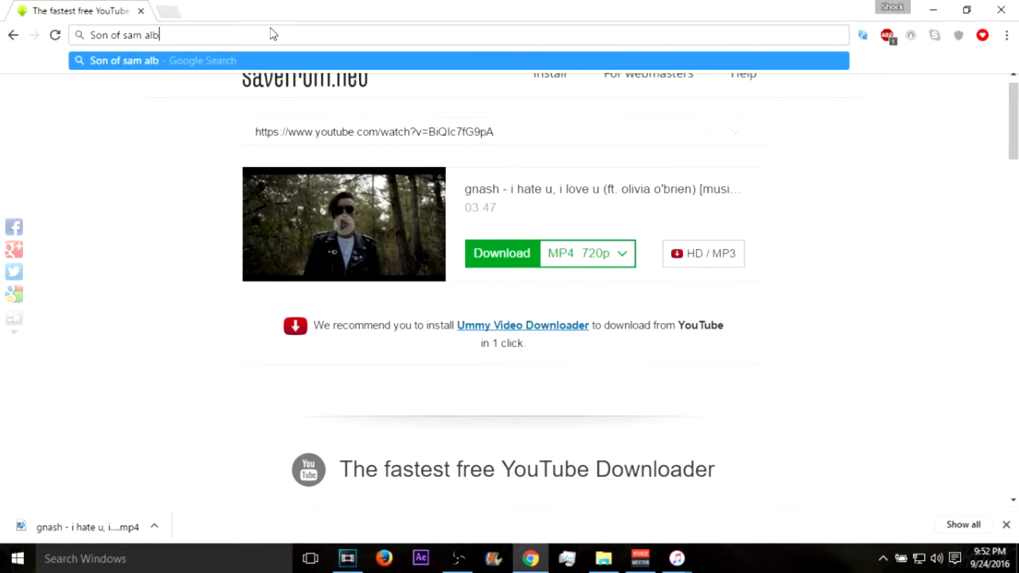
# Step: Run the Google search 'Son of sam album name' and look through the results
pyautogui.write('um name')
pyautogui.press('Return')
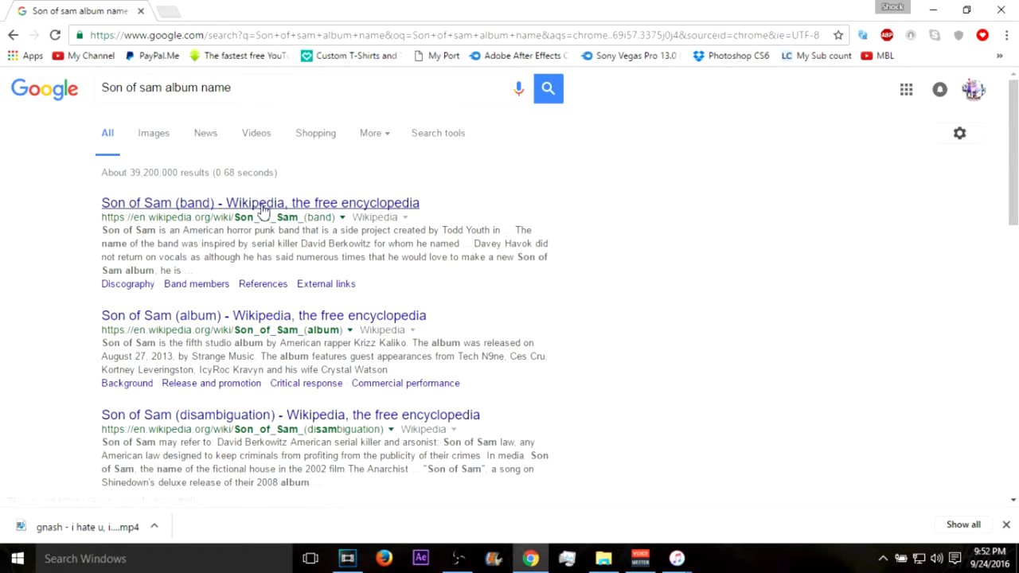
pyautogui.scroll(-3)
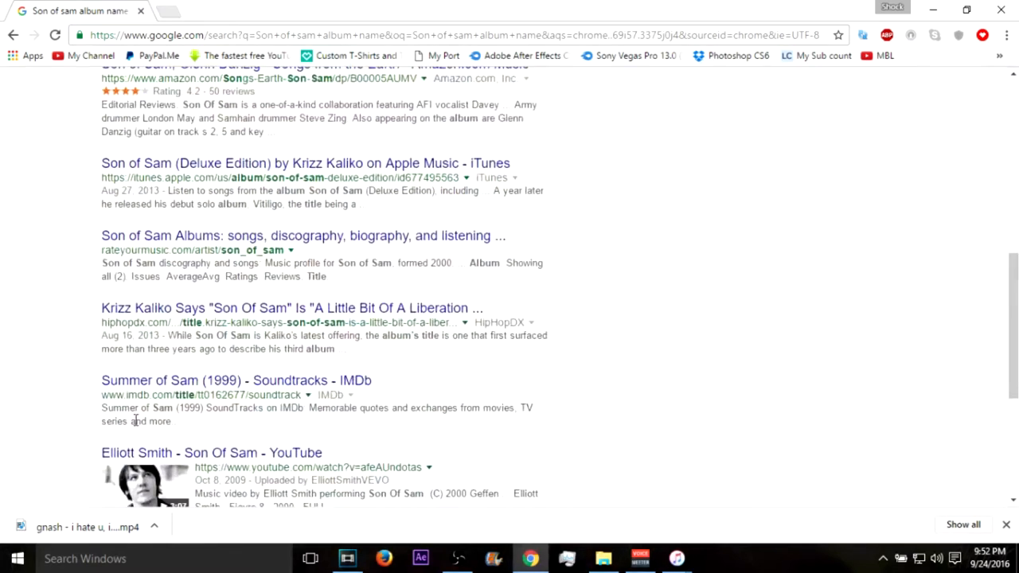
pyautogui.scroll(3)
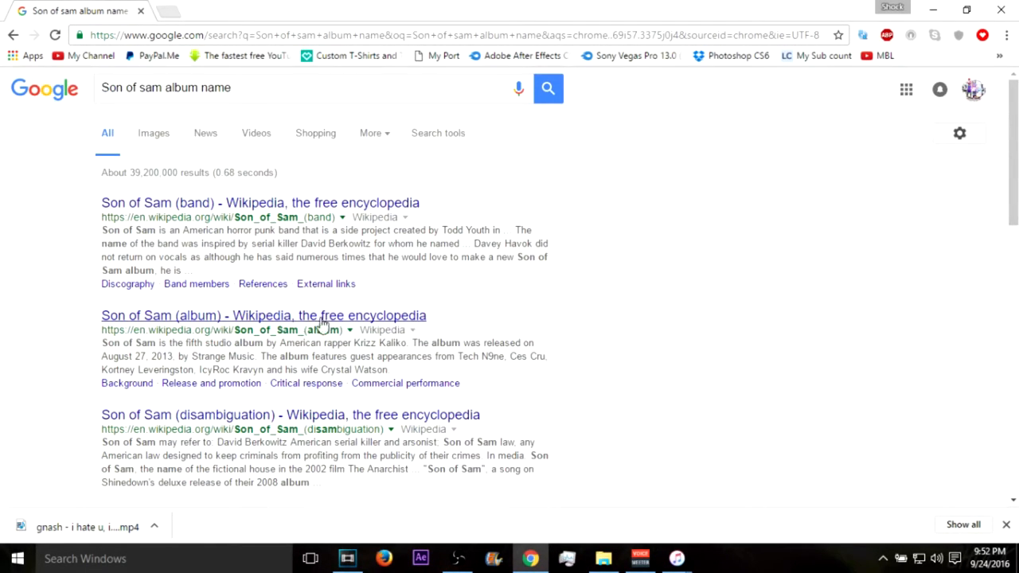
pyautogui.moveTo(675, 557)
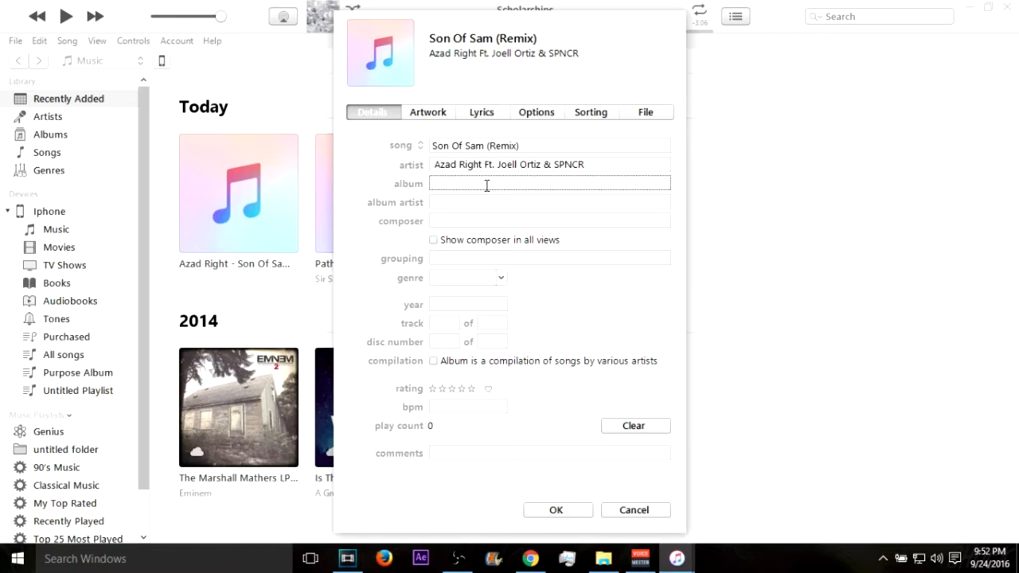
# Step: Set the remix's album to Remix and save the song details with OK
pyautogui.write('Remix')
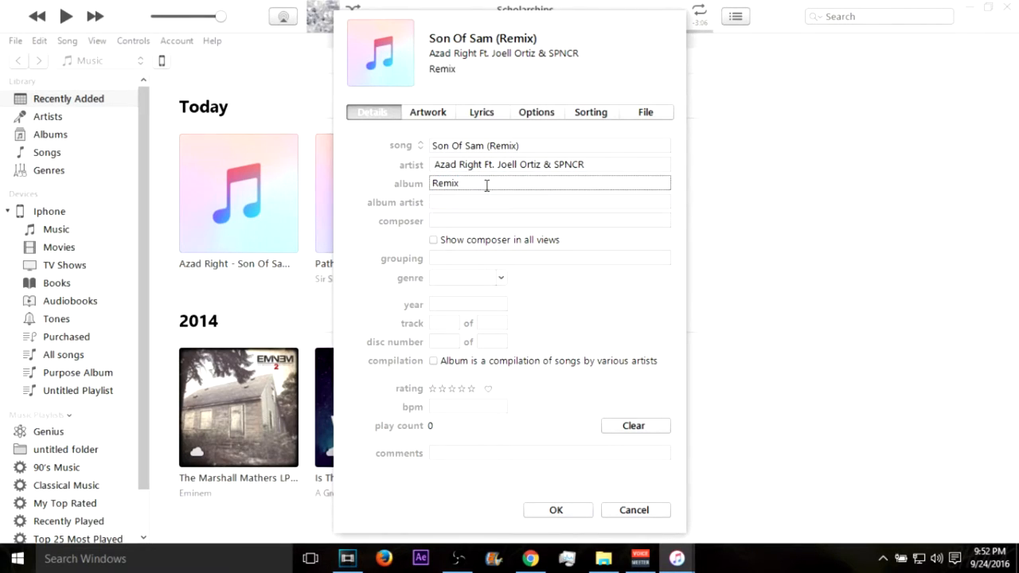
pyautogui.click(549, 200)
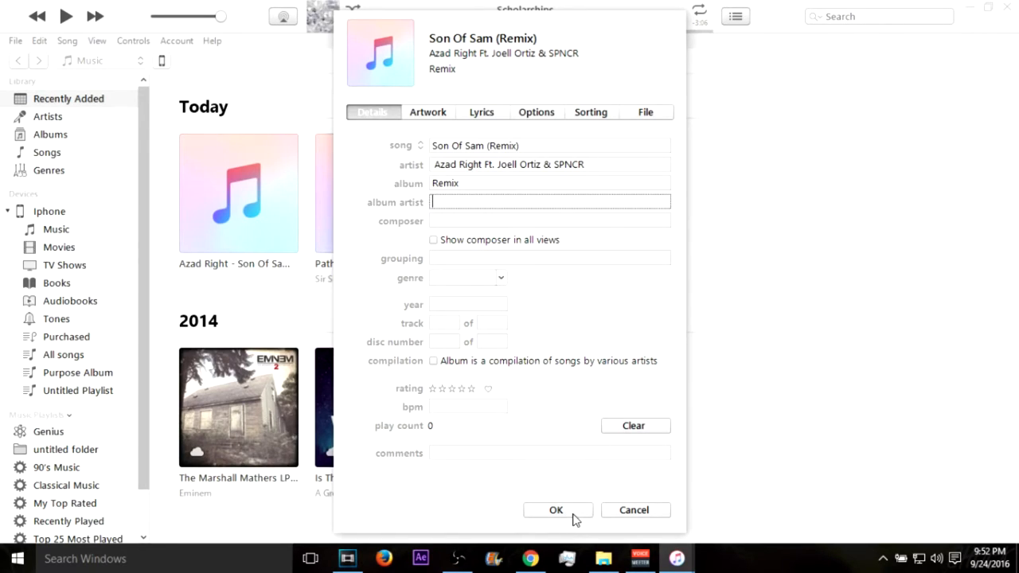
pyautogui.click(557, 509)
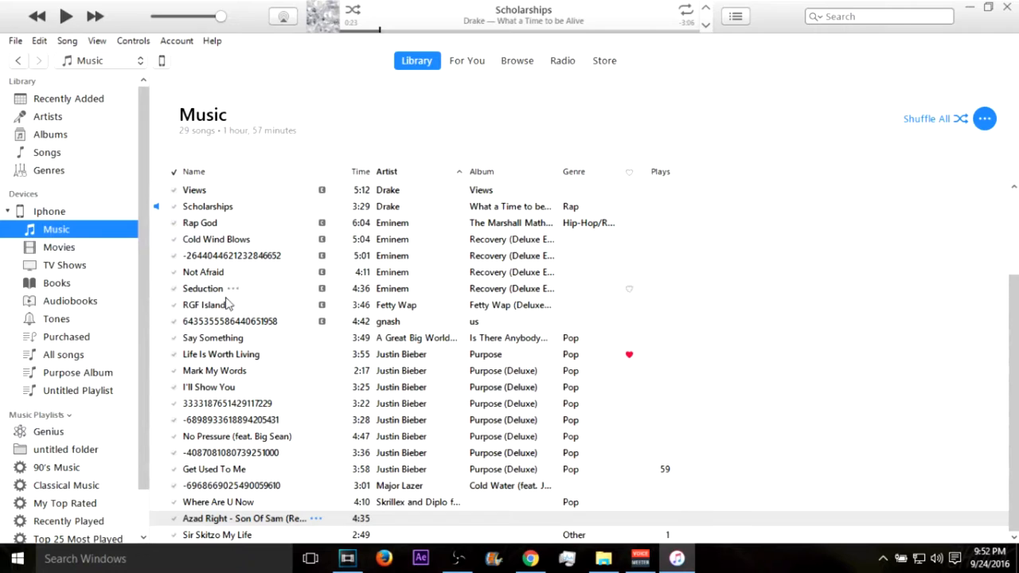
pyautogui.moveTo(232, 143)
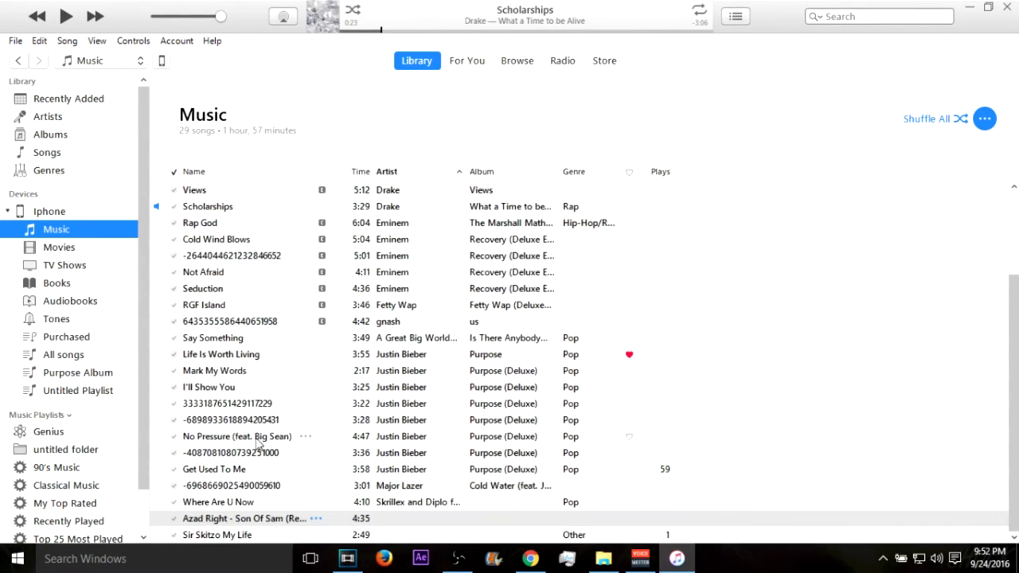
# Step: Select the Sir Skitzo My Life row in the Music list, then bring Chrome back up
pyautogui.click(246, 519)
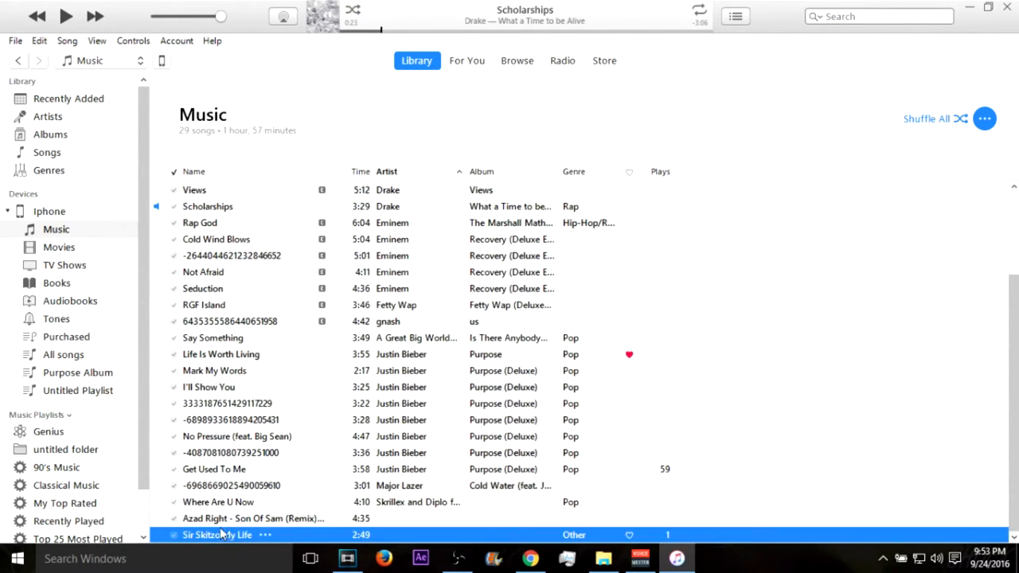
pyautogui.click(68, 98)
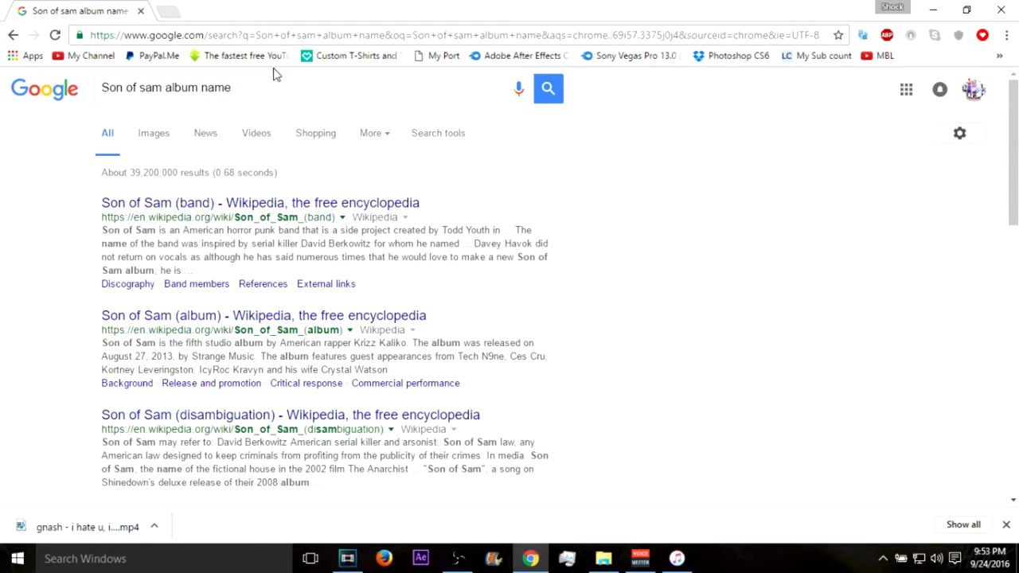
pyautogui.click(245, 54)
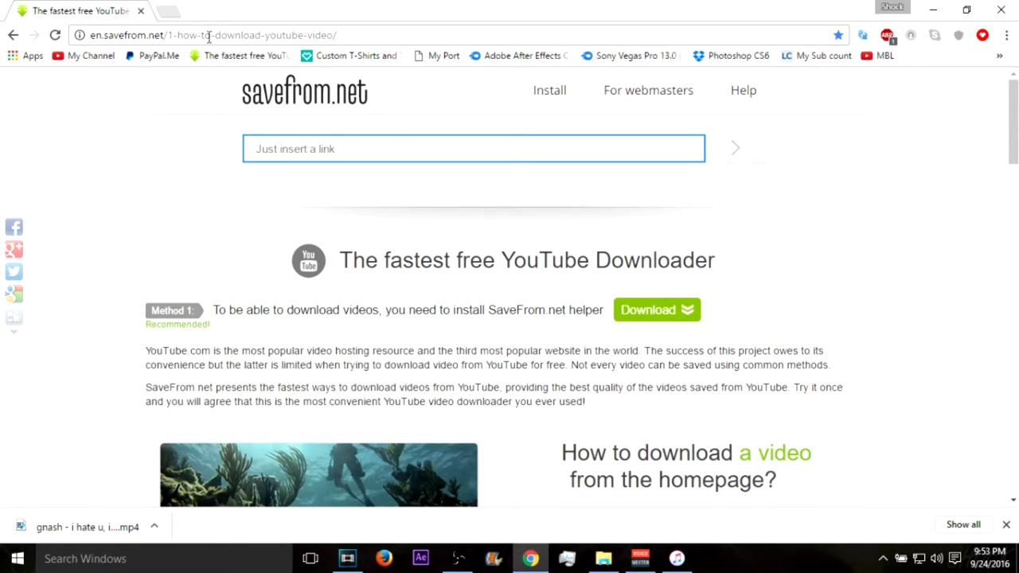
pyautogui.click(172, 9)
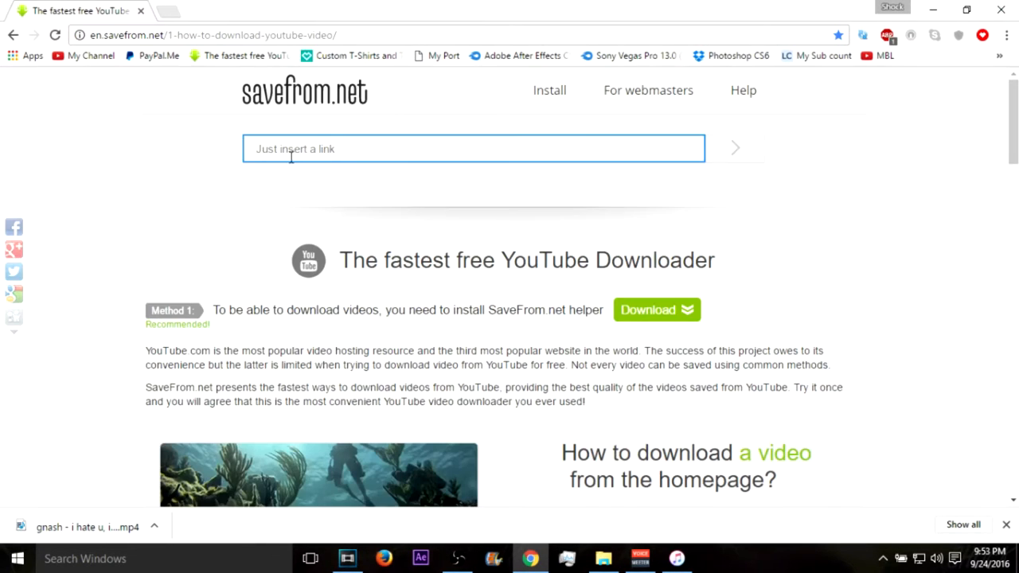
pyautogui.write('https://www.youtube.com/watch?v=J8dKWrNA3hA')
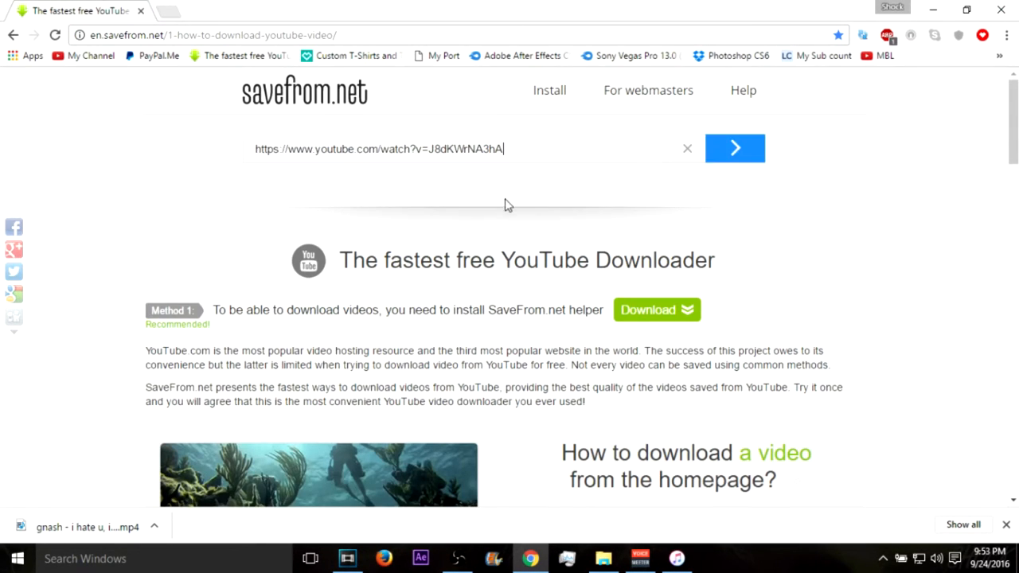
pyautogui.click(734, 148)
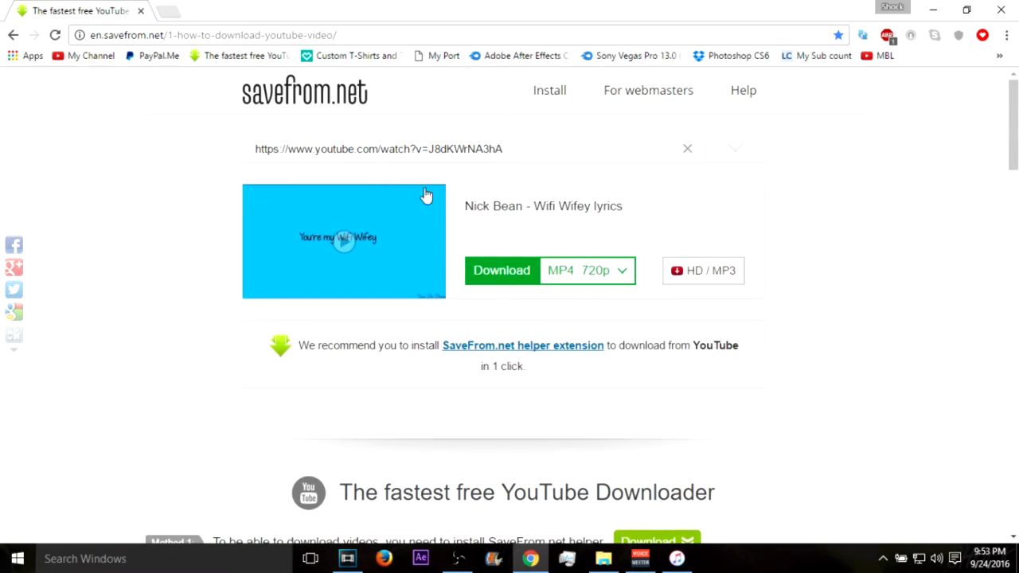
pyautogui.click(501, 271)
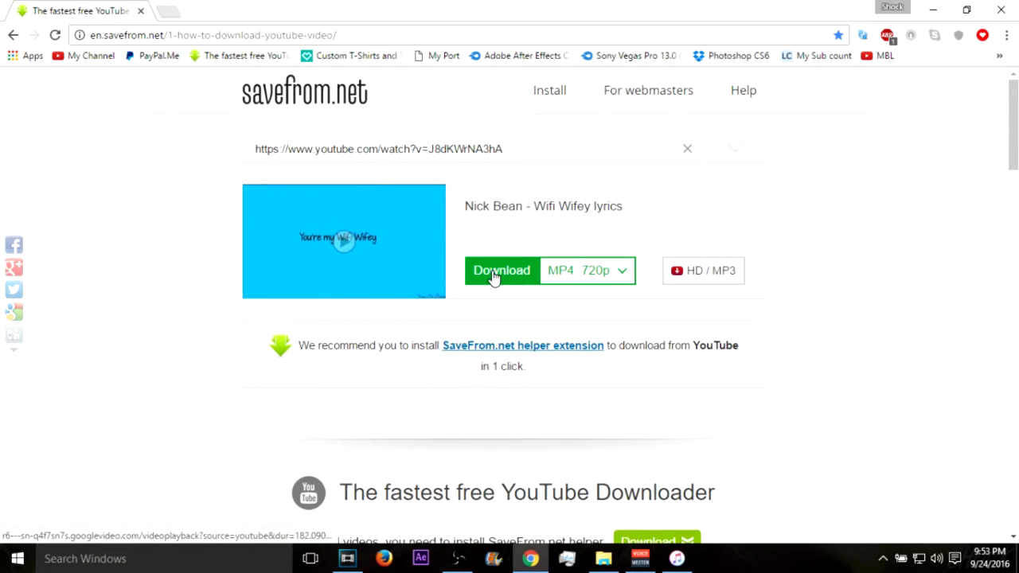
pyautogui.click(499, 270)
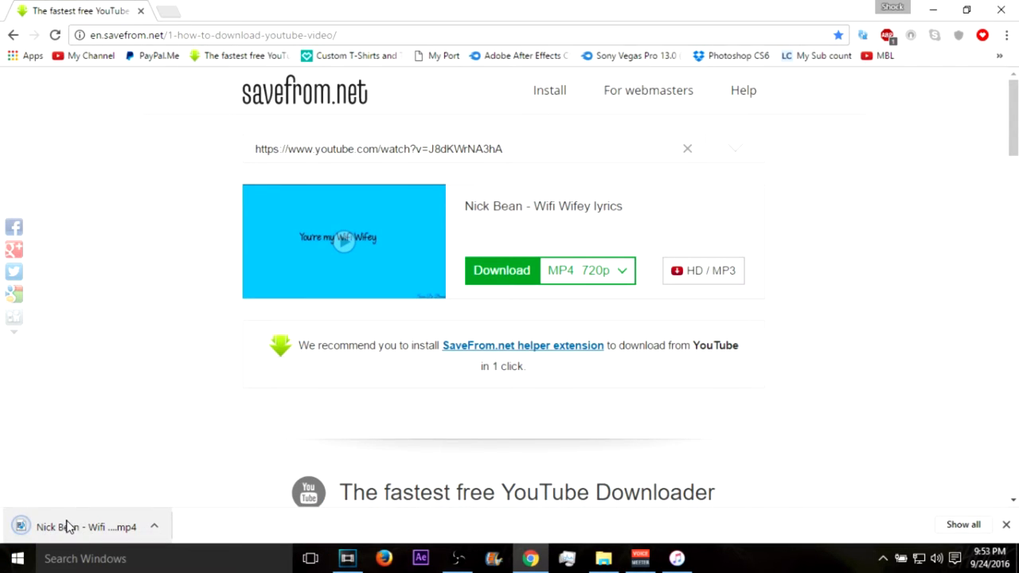
# Step: Reveal the downloaded Nick Bean - Wifi Wifey video in its Downloads folder
pyautogui.click(71, 527)
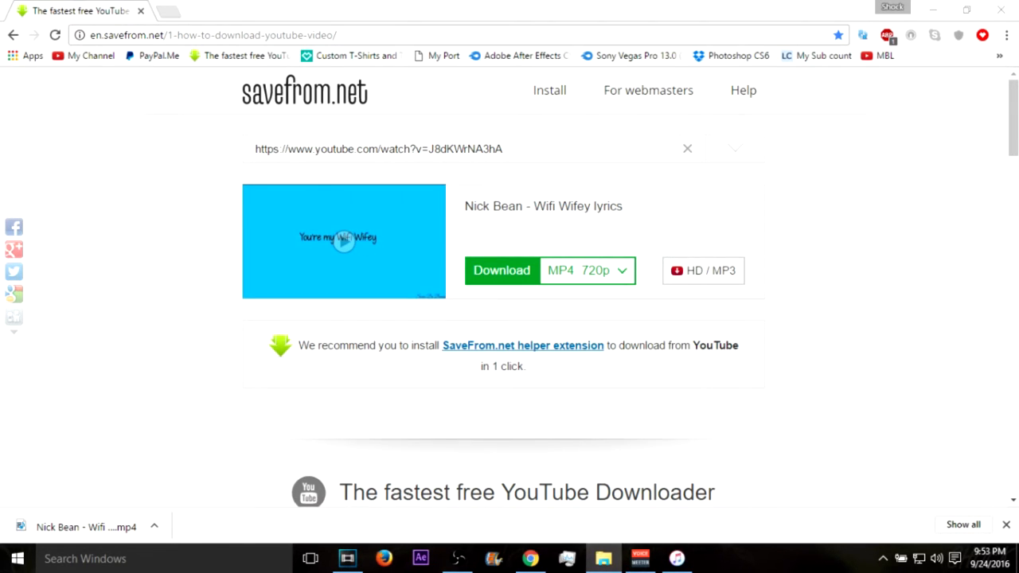
pyautogui.click(603, 557)
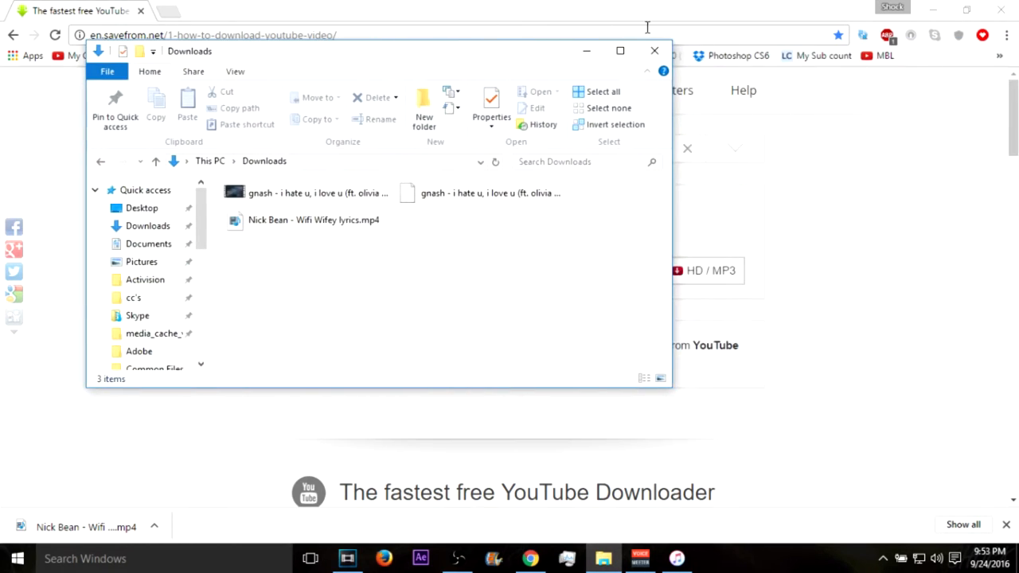
# Step: Drag Nick Bean - Wifi Wifey lyrics.mp4 from Downloads onto the Vegas Pro timeline
pyautogui.click(620, 51)
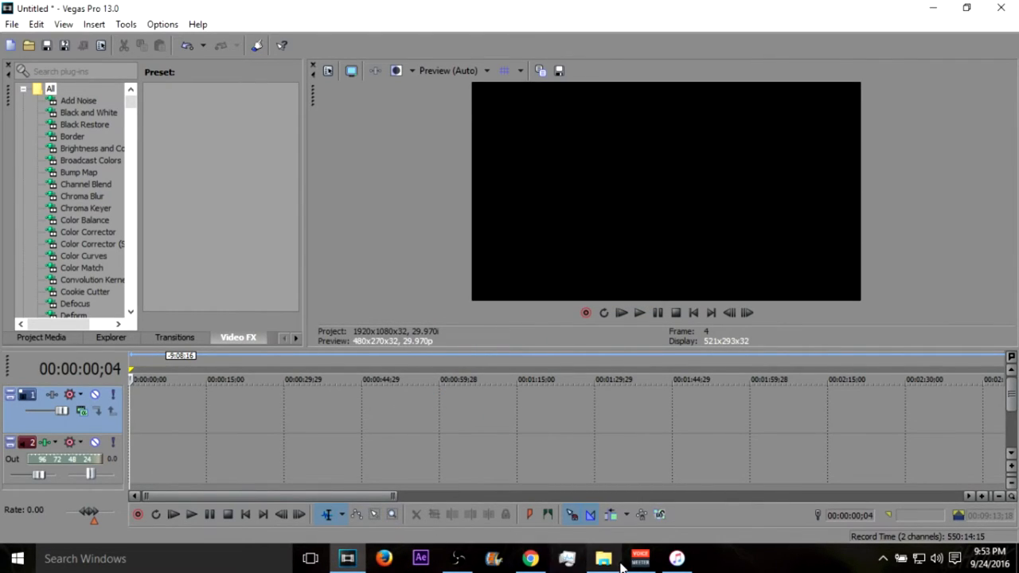
pyautogui.click(602, 557)
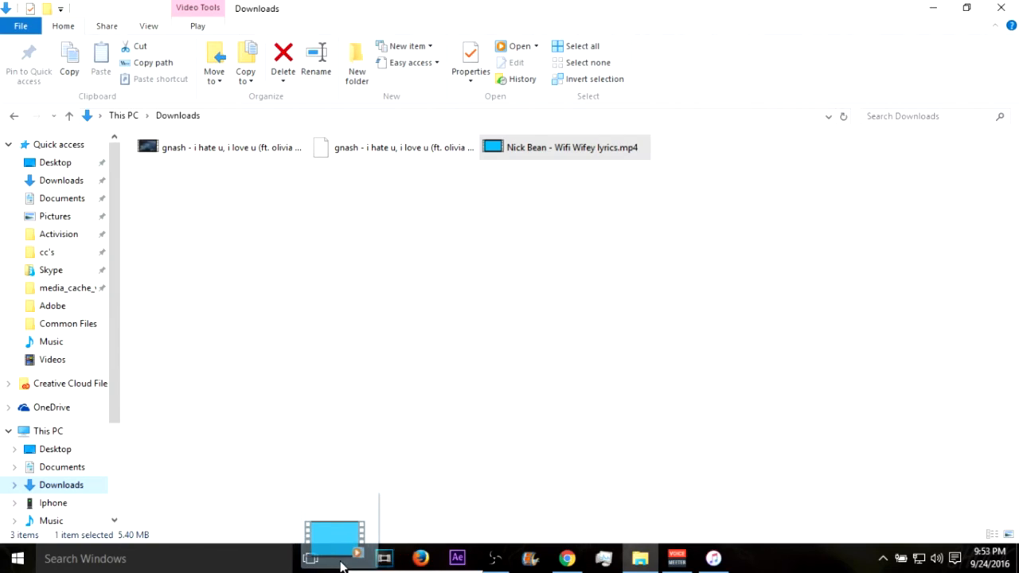
pyautogui.click(334, 529)
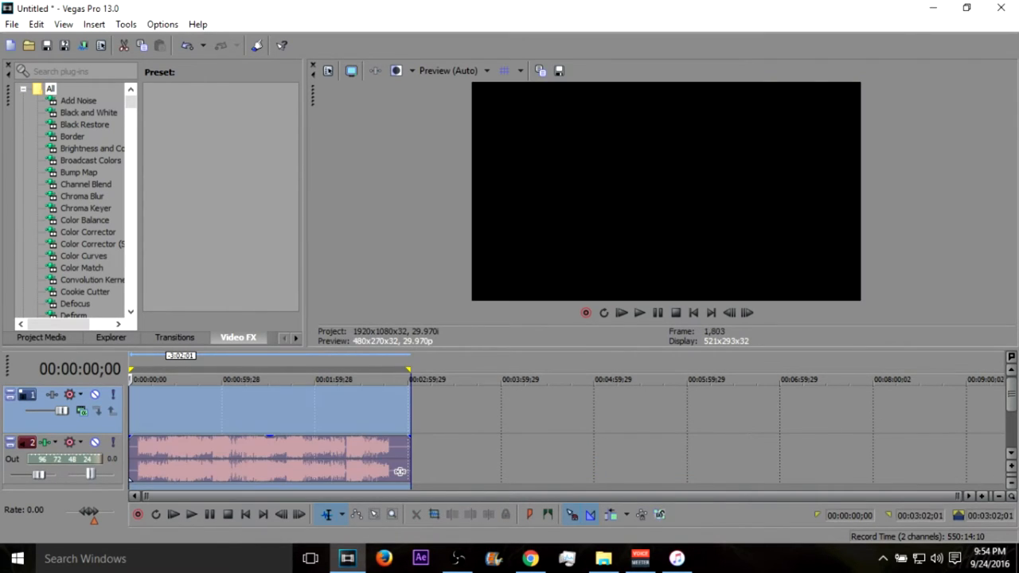
# Step: In Render As, choose MP3 Highest Quality VBR and name the output Wifi Wifey
pyautogui.click(12, 24)
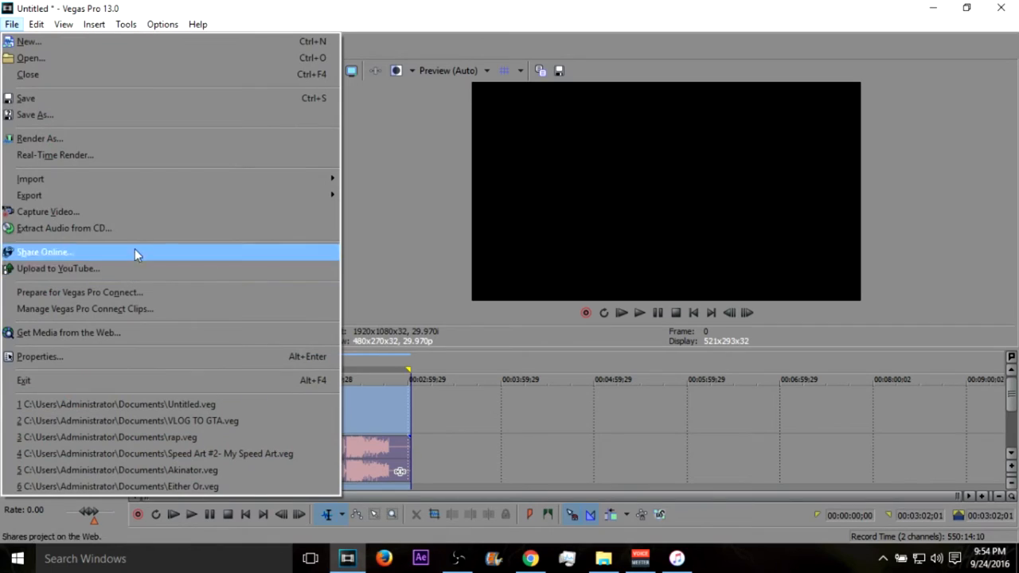
pyautogui.click(38, 137)
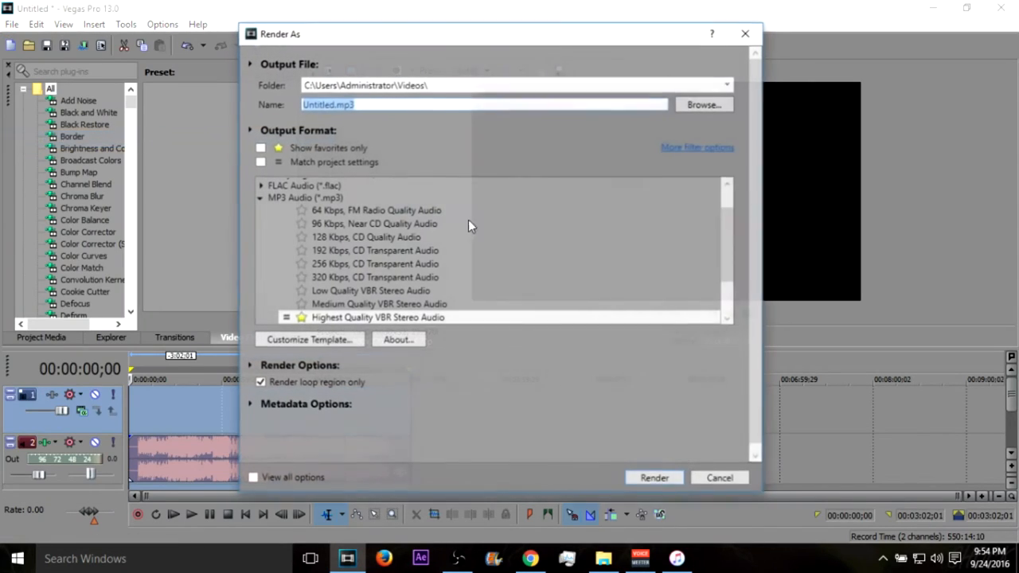
pyautogui.scroll(3)
pyautogui.write('W')
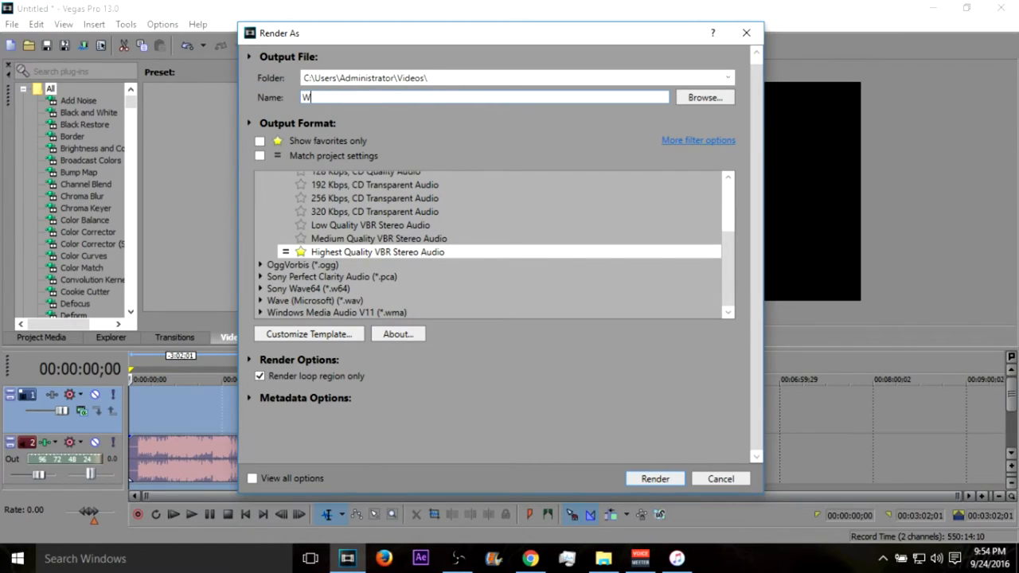
pyautogui.write('ifey Wifey')
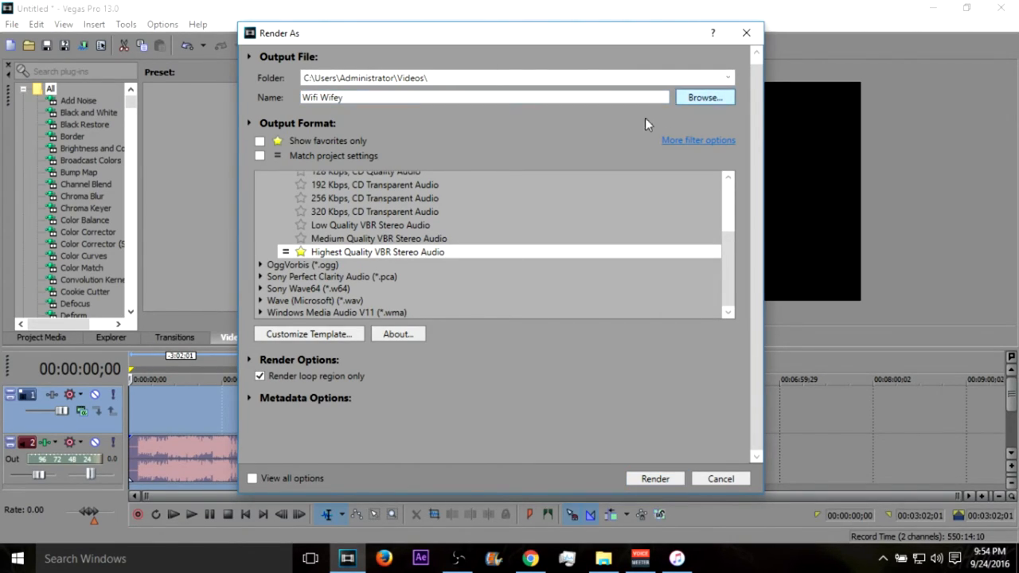
# Step: Browse to the Music folder, save, and start rendering Wifi Wifey.mp3
pyautogui.click(703, 97)
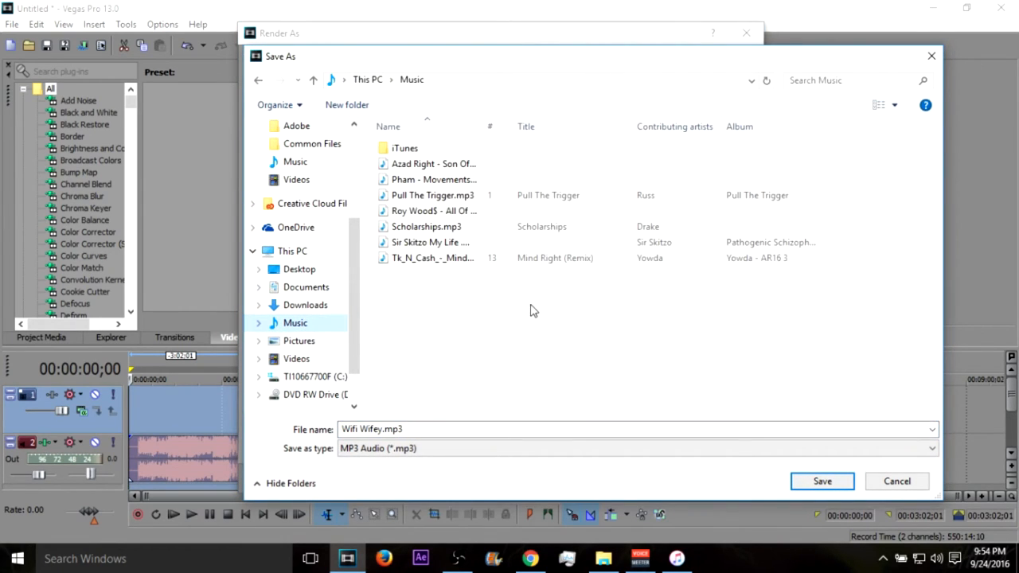
pyautogui.click(821, 480)
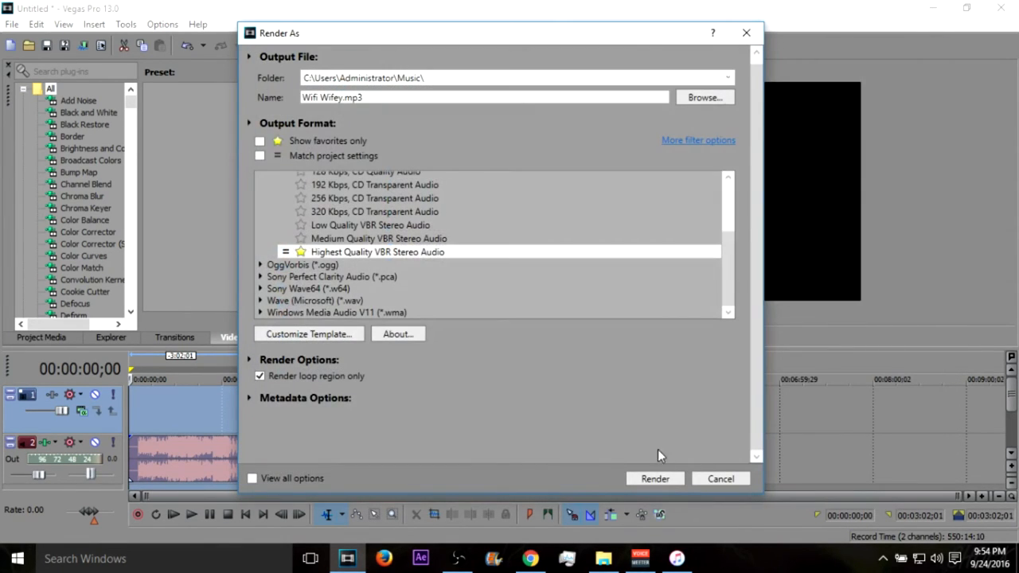
pyautogui.click(654, 477)
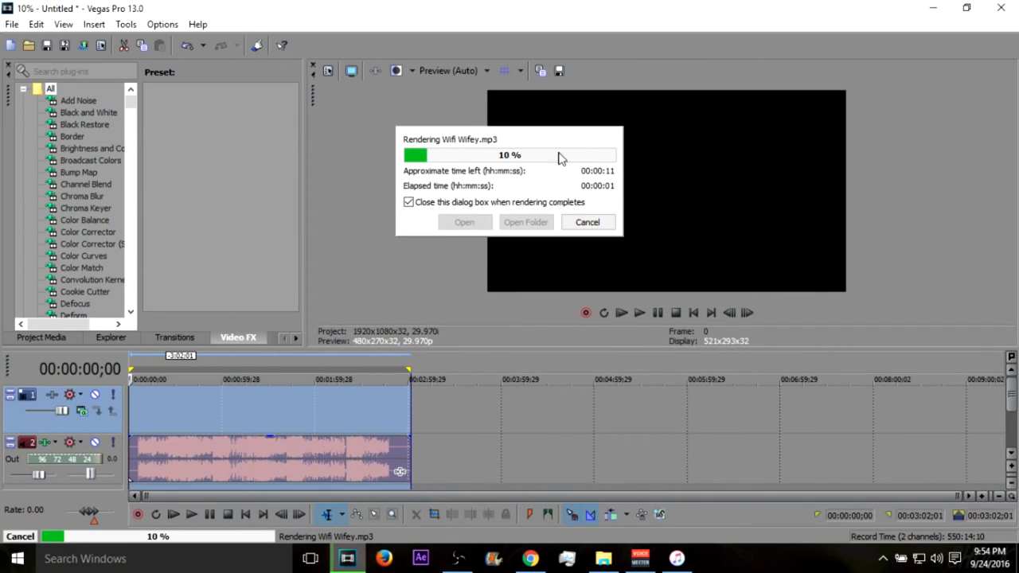
pyautogui.click(475, 557)
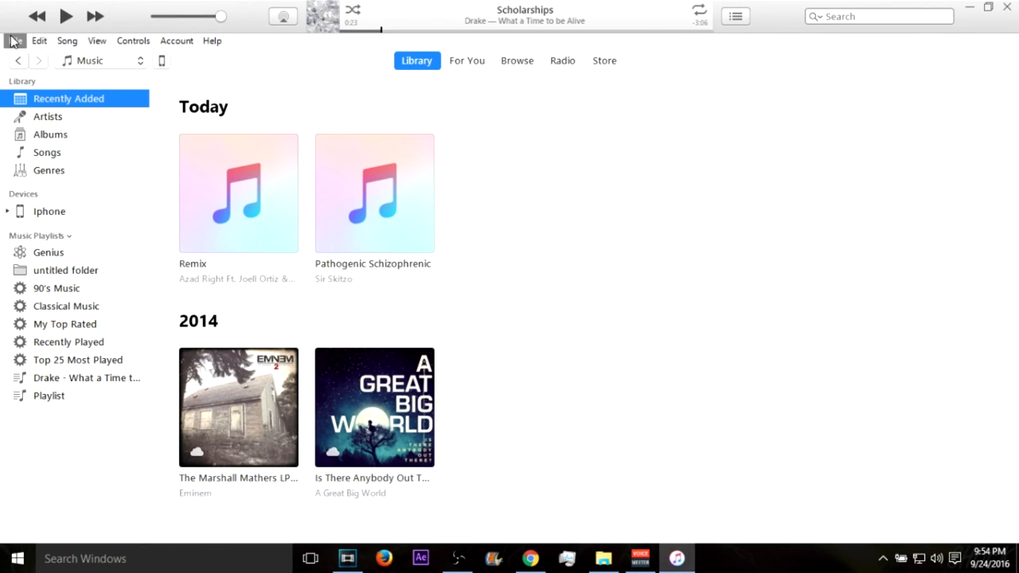
# Step: Add Wifi Wifey.mp3 to the library via File > Add File to Library, browsing the Music folder
pyautogui.click(14, 42)
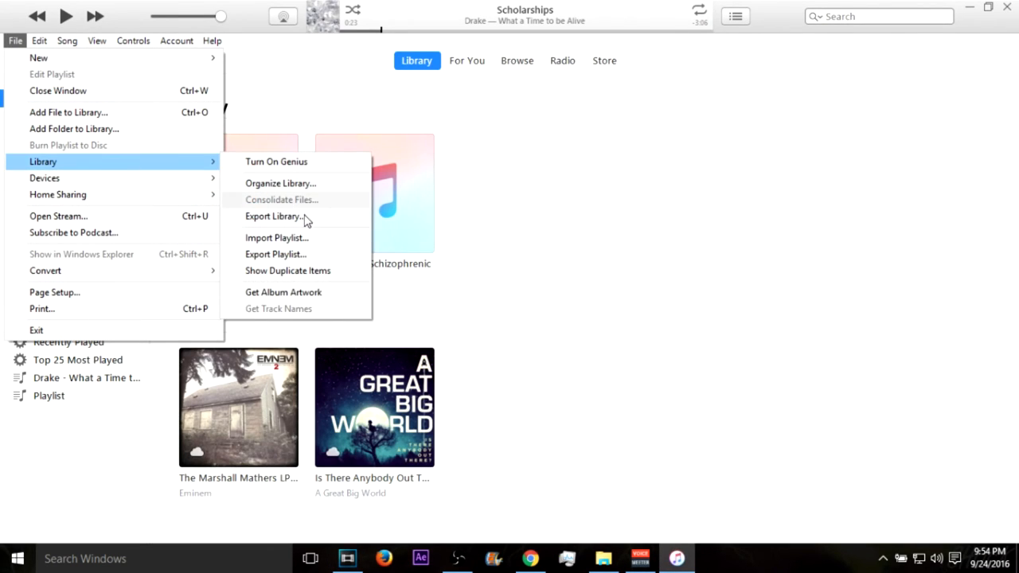
pyautogui.click(277, 237)
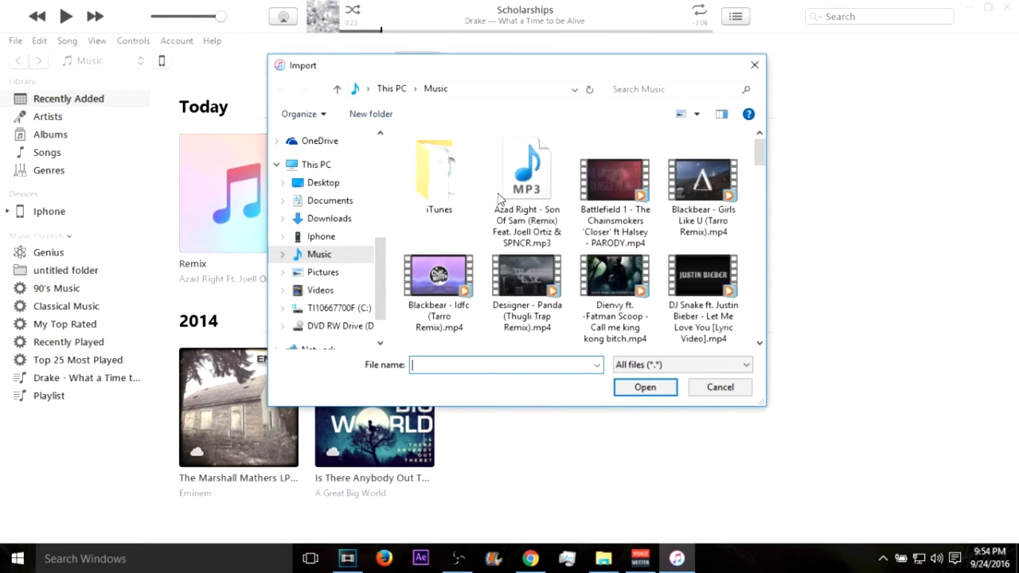
pyautogui.scroll(-3)
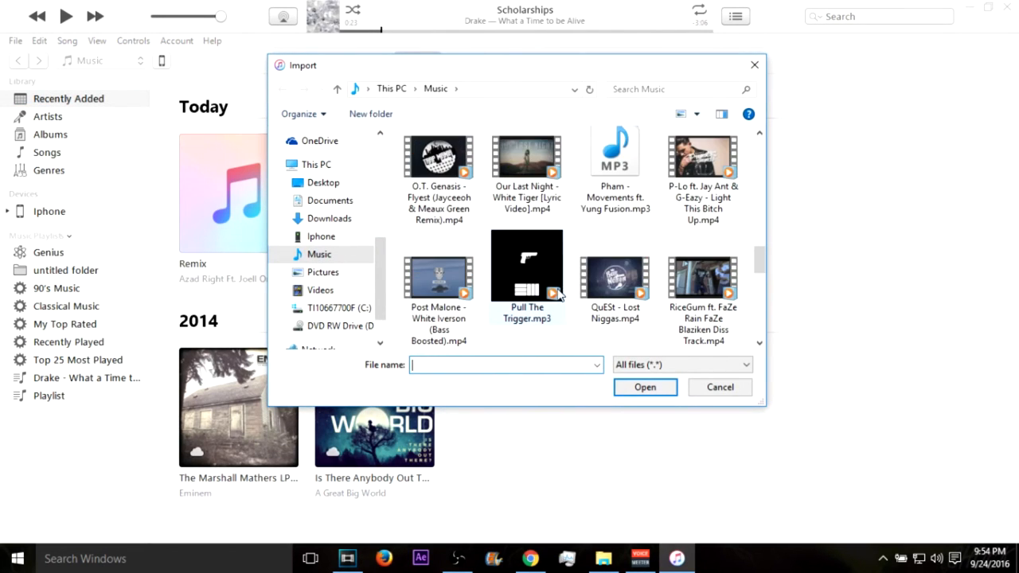
pyautogui.scroll(-3)
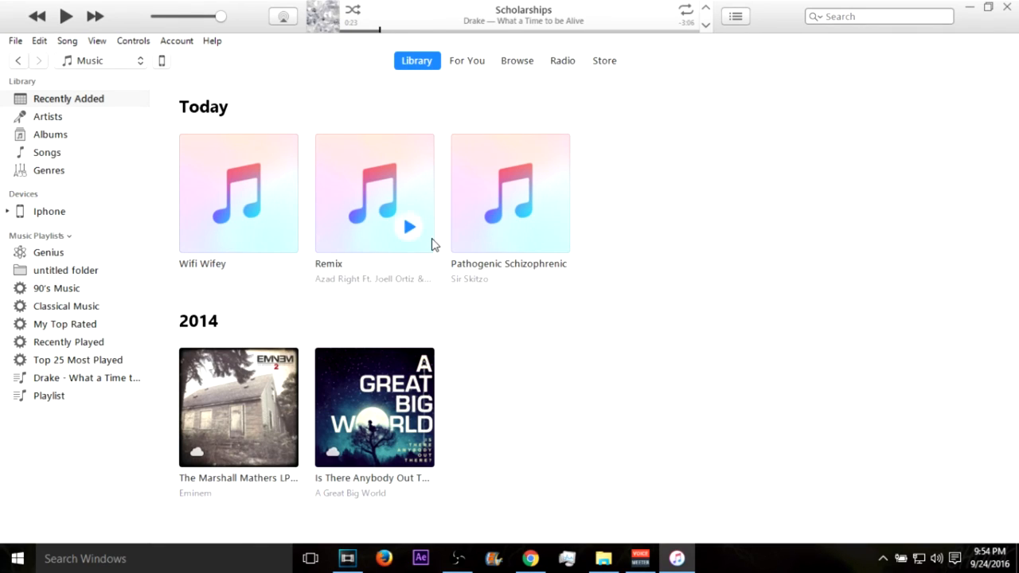
# Step: View the iPhone's music to find Wifi Wifey, then bring up the album's context menu in Recently Added
pyautogui.rightClick(374, 193)
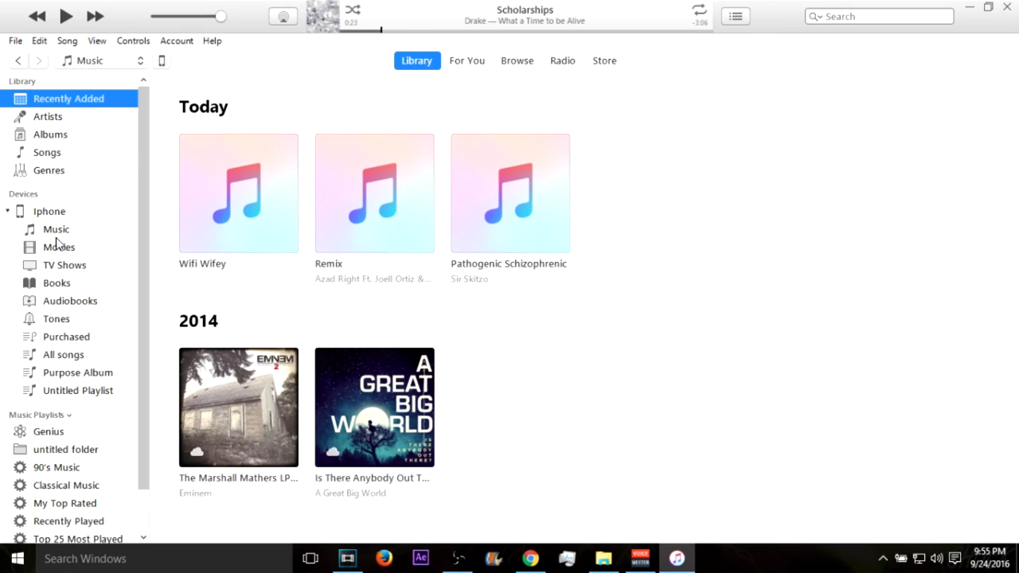
pyautogui.click(55, 229)
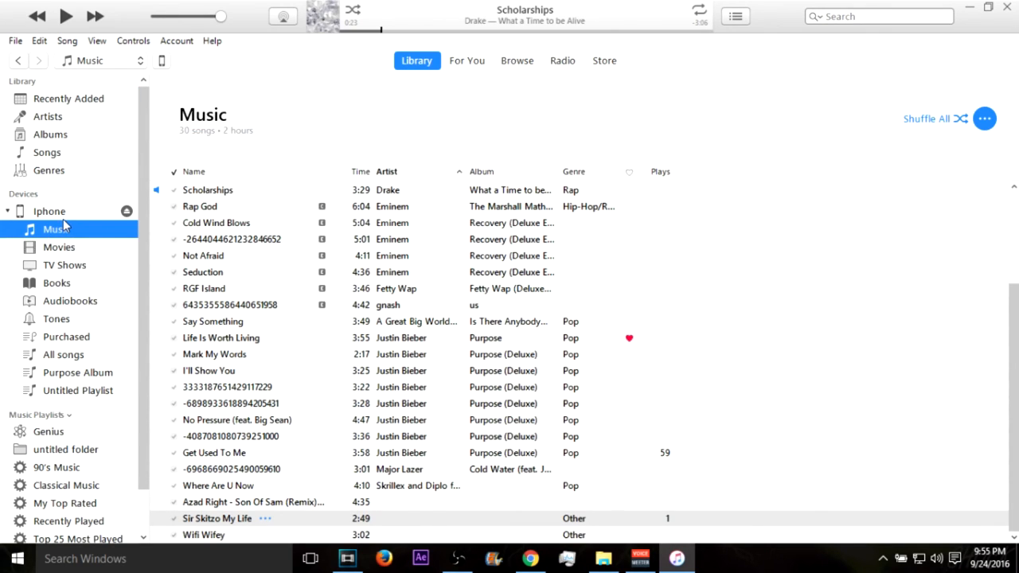
pyautogui.rightClick(50, 210)
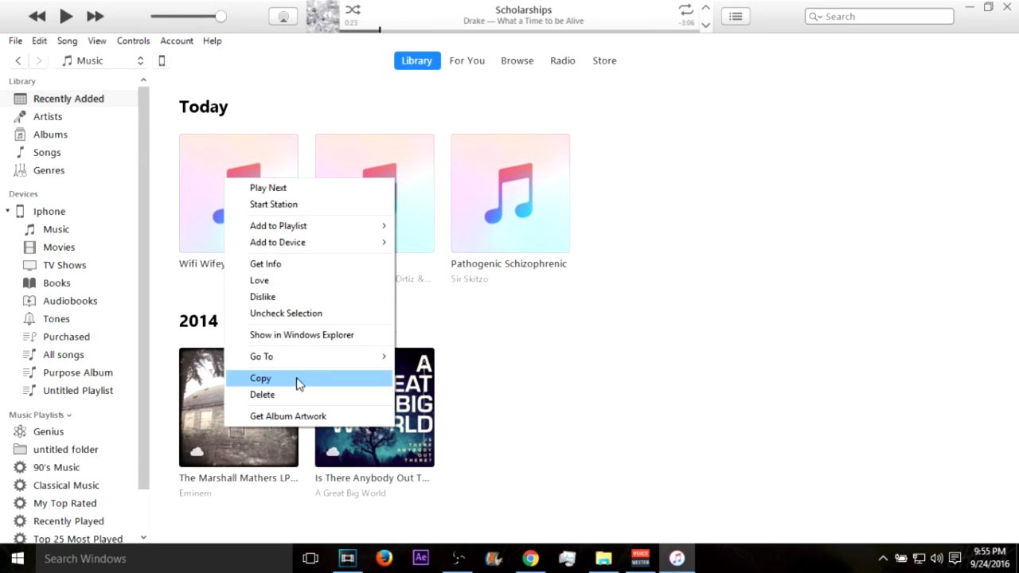
# Step: Get Info on Wifi Wifey and begin editing its artist field on the Details tab
pyautogui.click(264, 264)
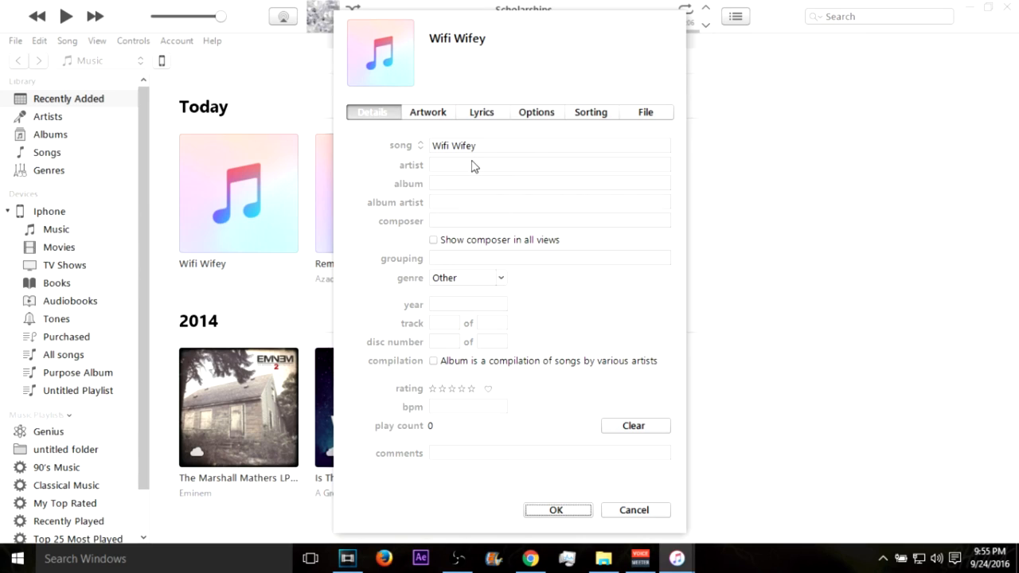
pyautogui.click(549, 164)
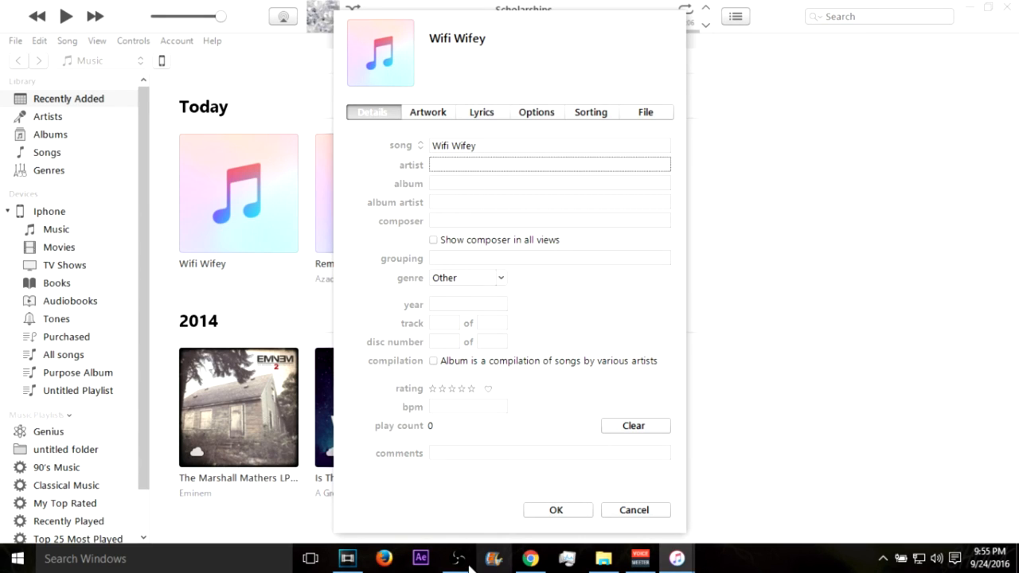